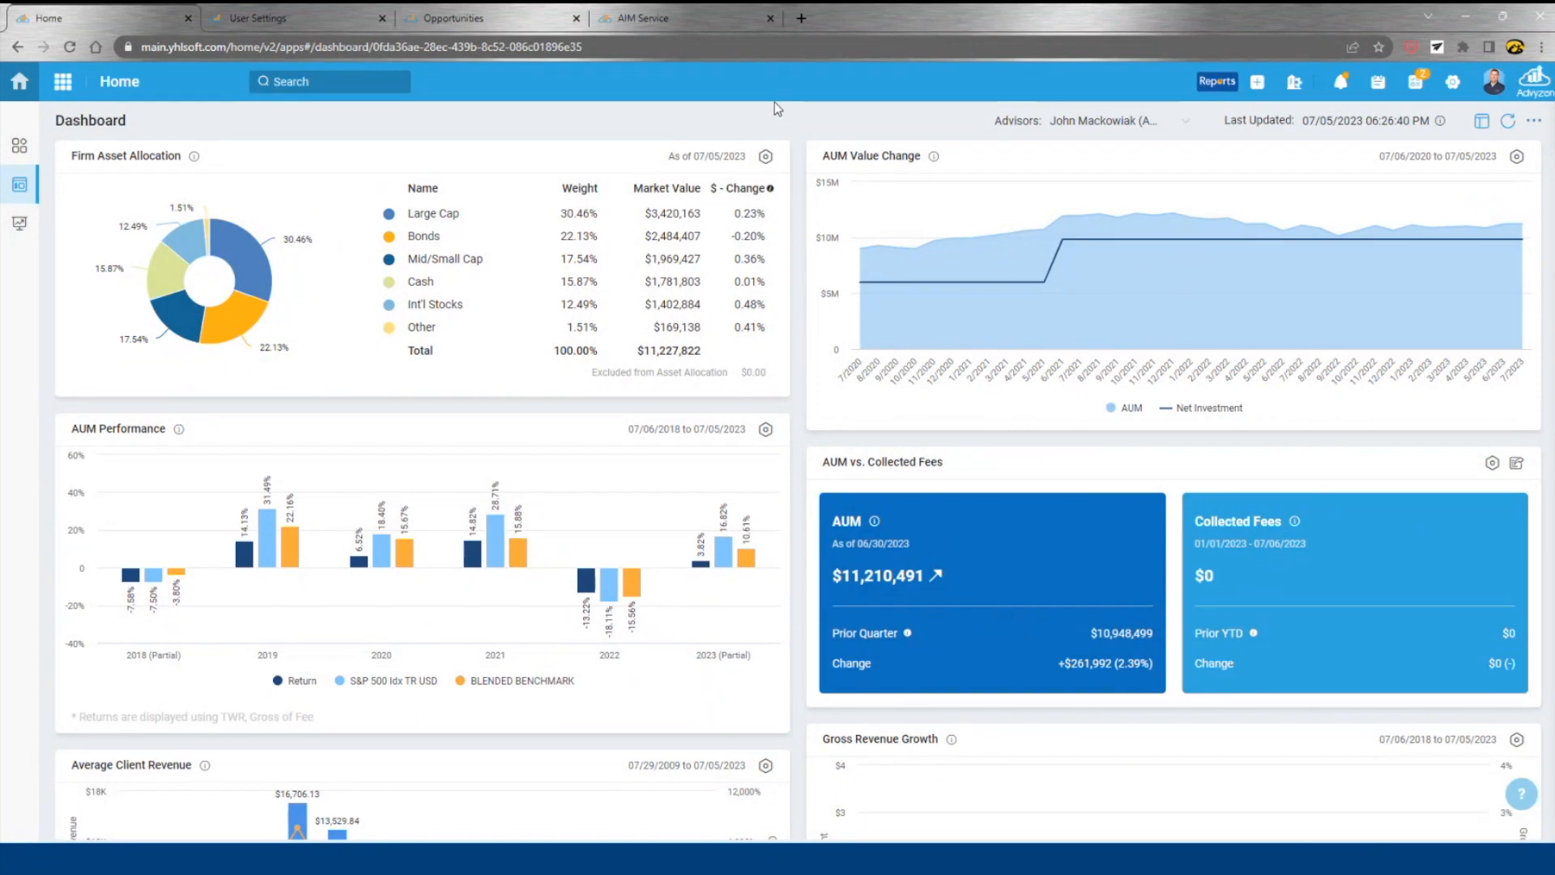
mouse_move(799, 97)
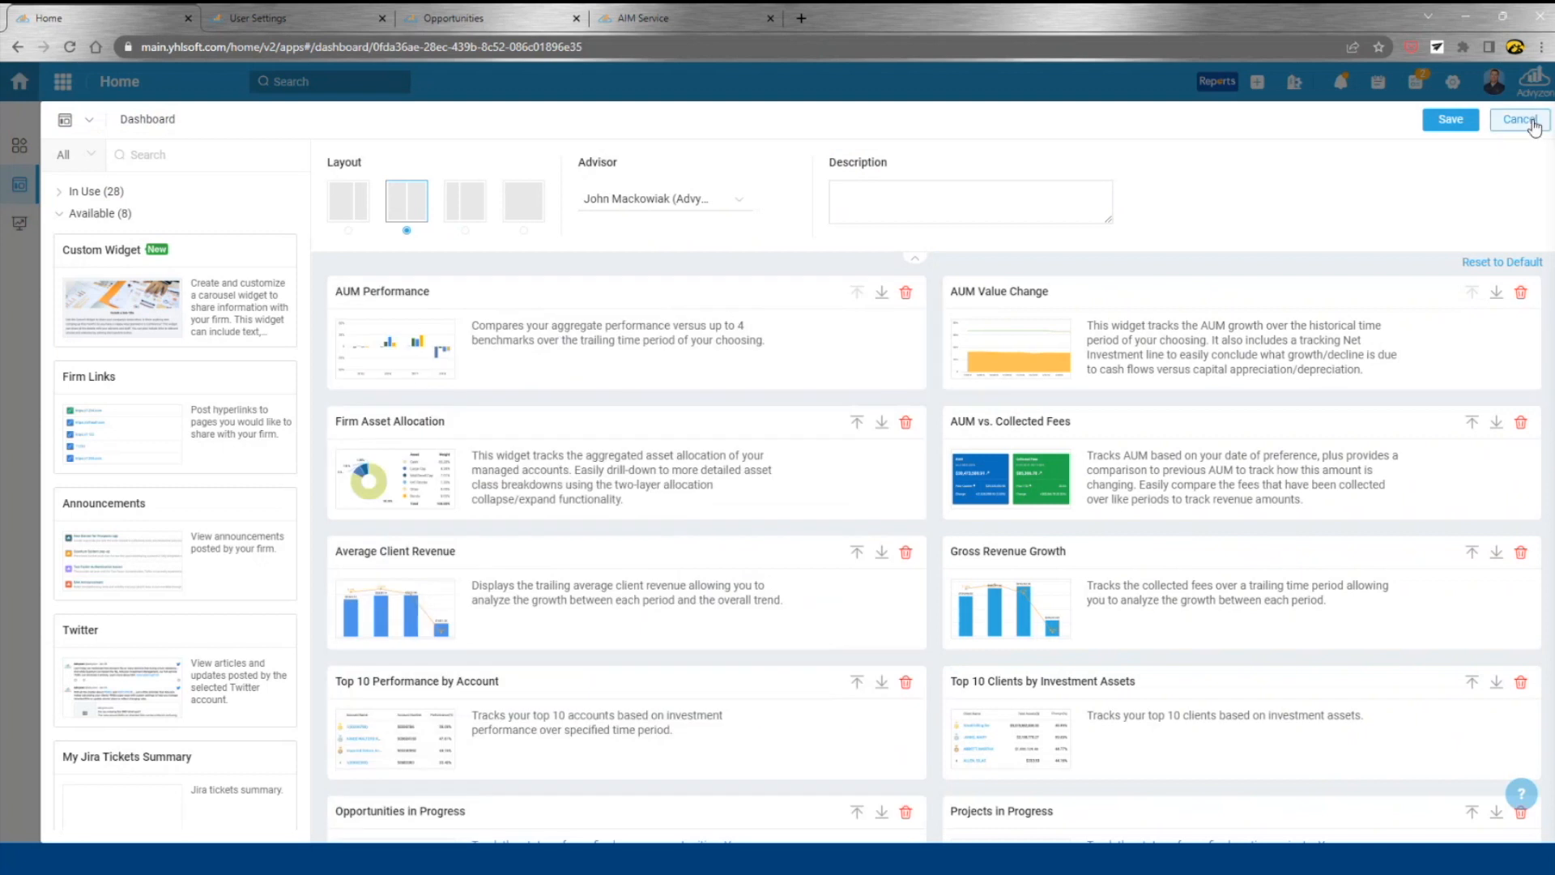
Discard the dashboard layout edits and bring up System Administration's user list
click(1519, 118)
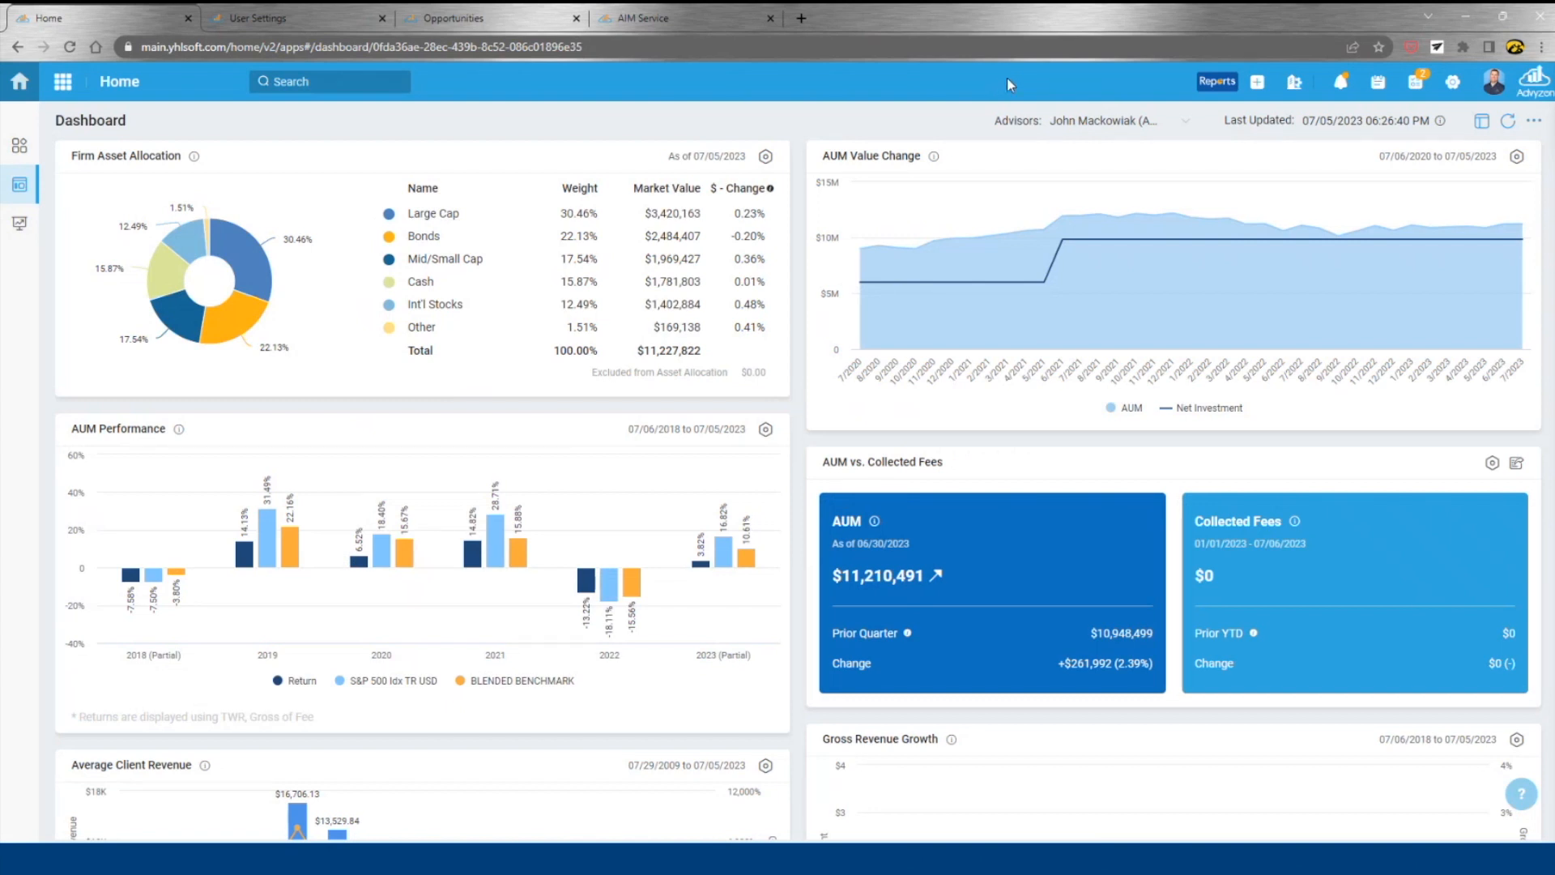
mouse_move(1103, 81)
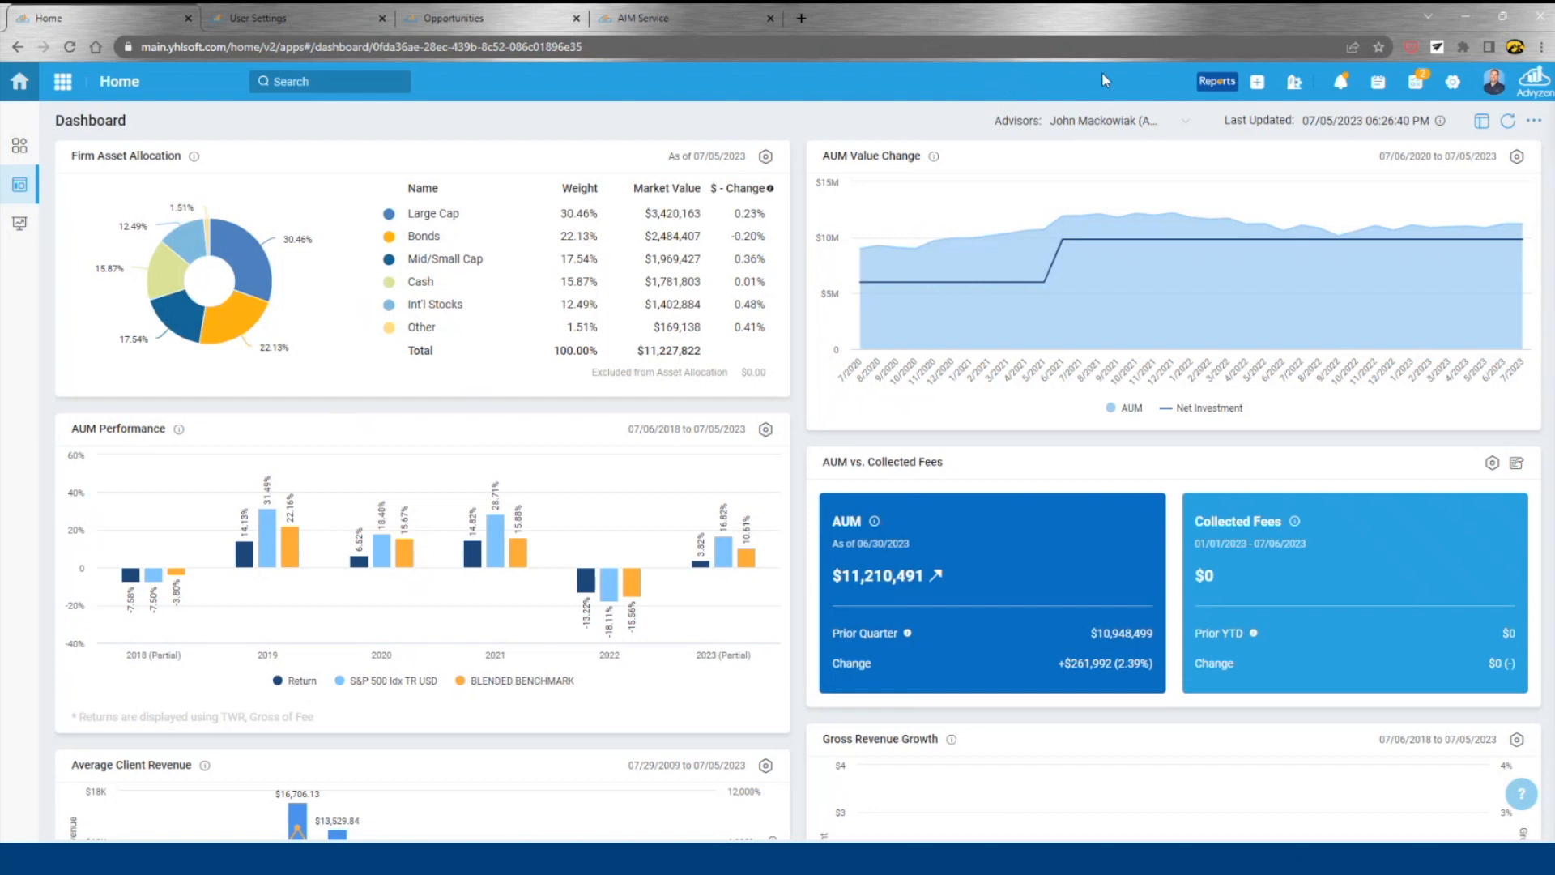
click(1102, 120)
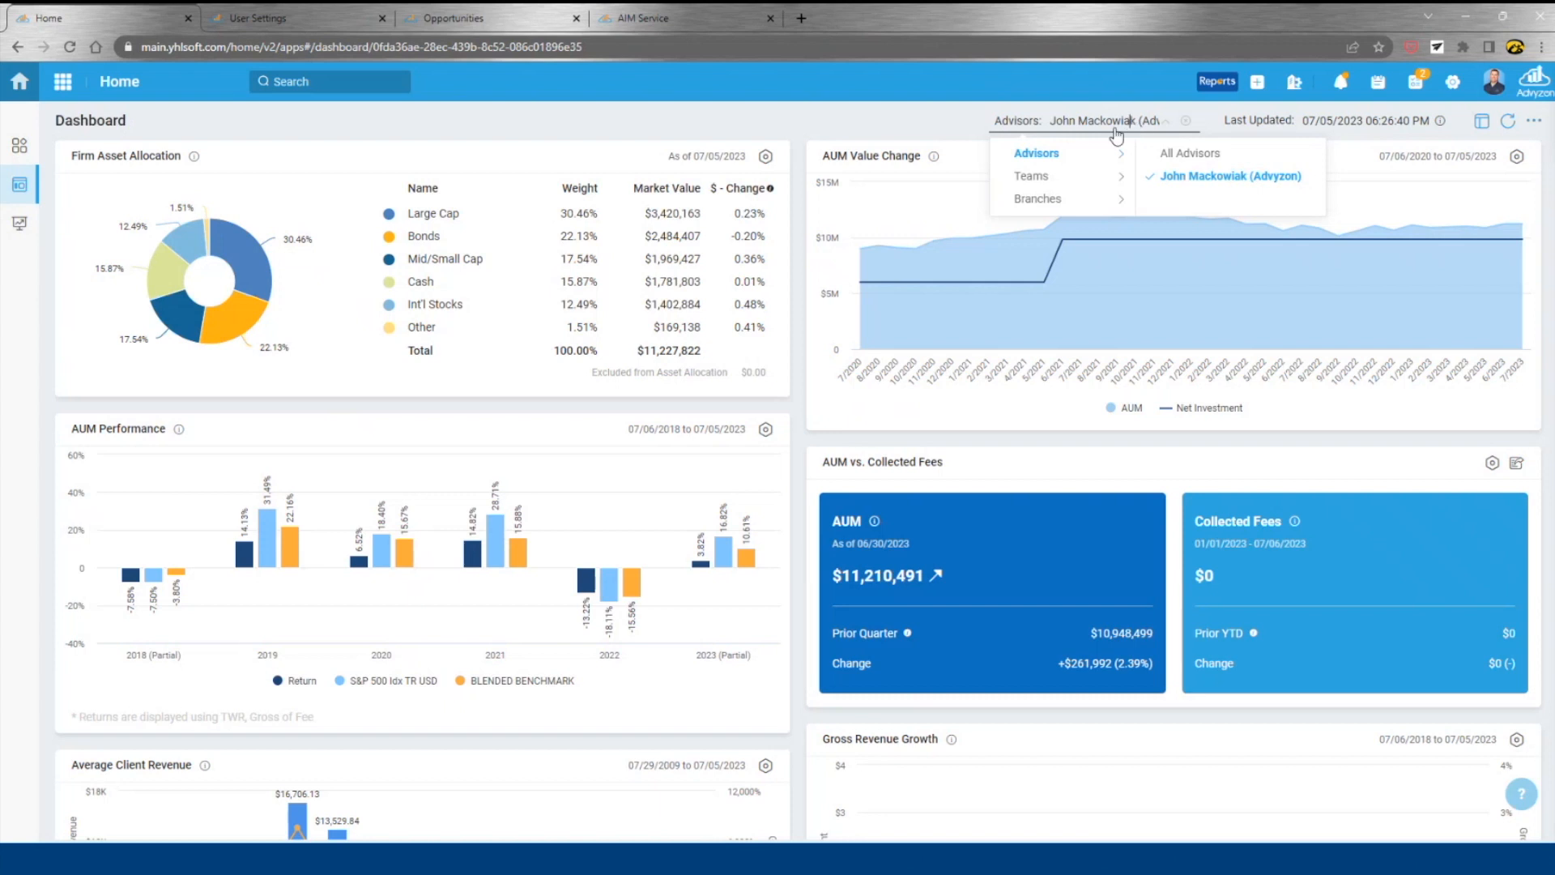
mouse_move(1097, 94)
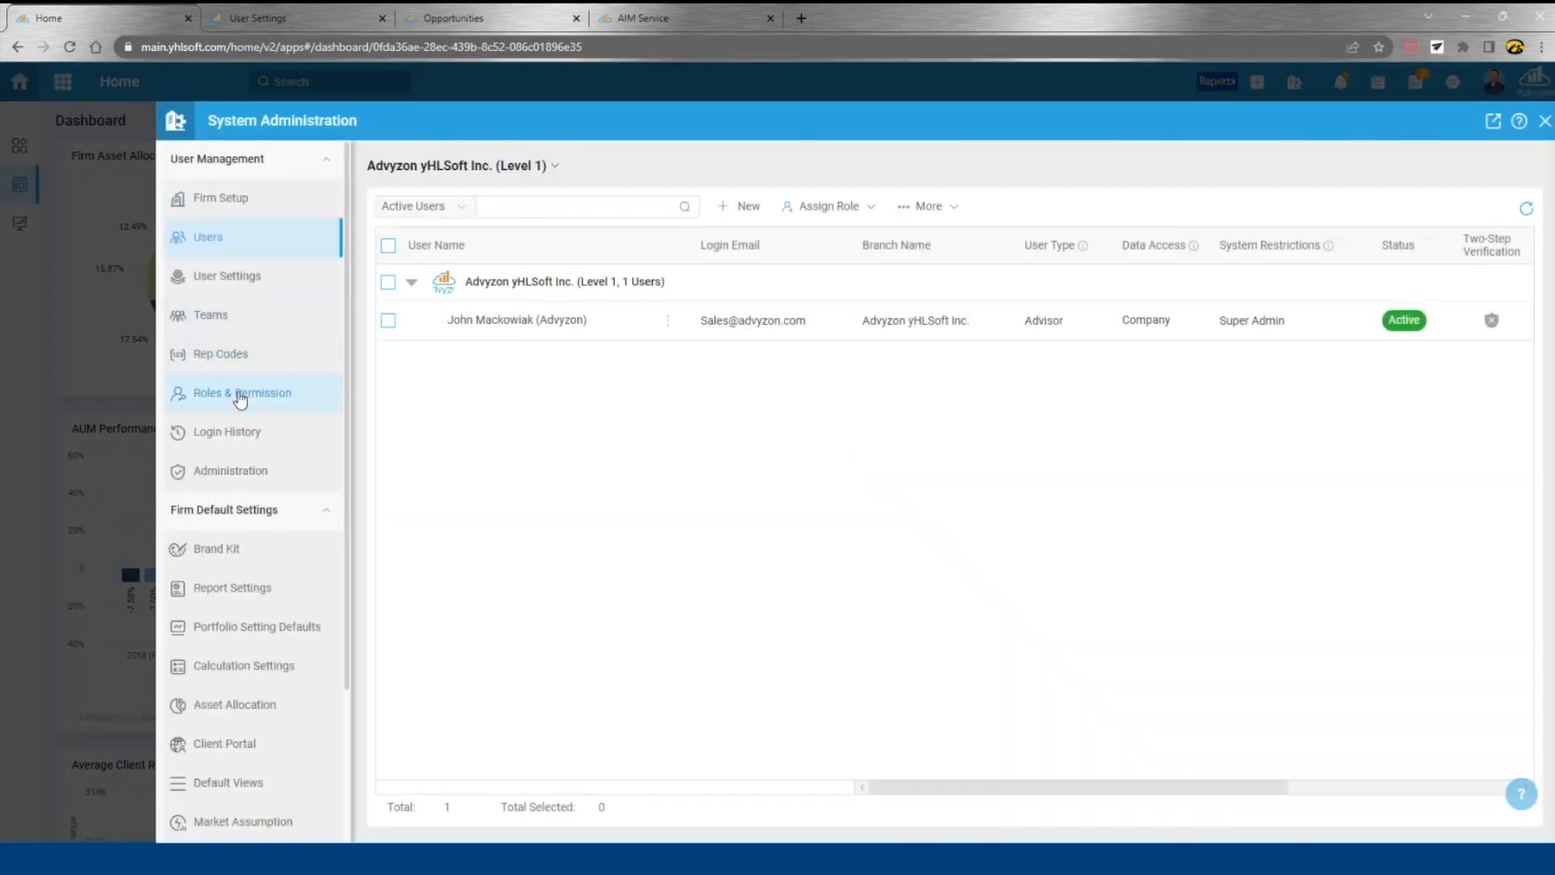
View the Roles & Permission list and review the Full Permission role's module settings
click(241, 393)
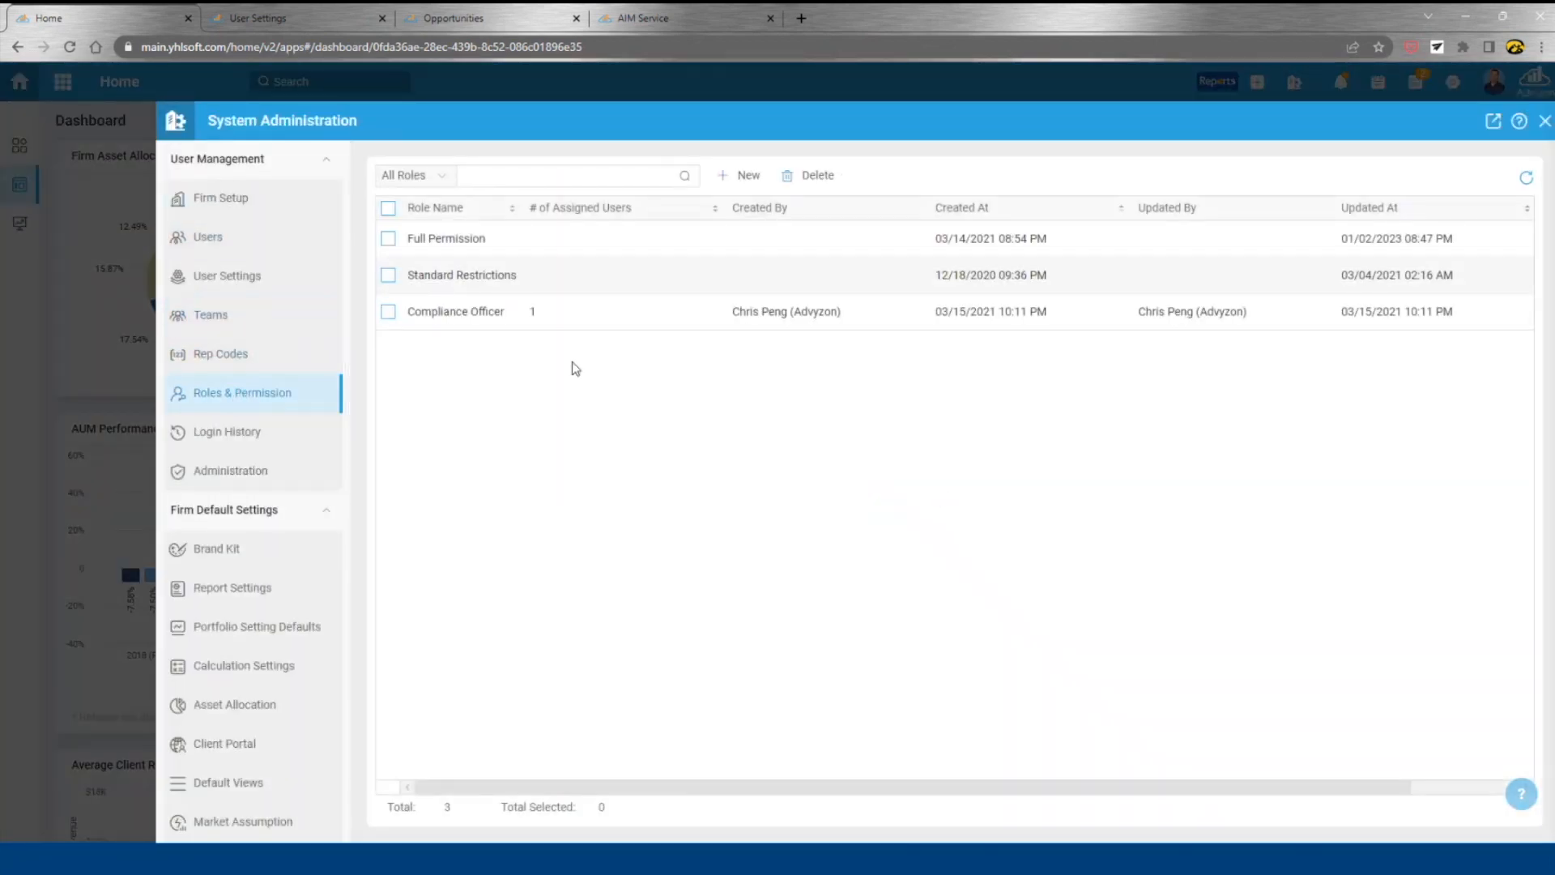
click(446, 238)
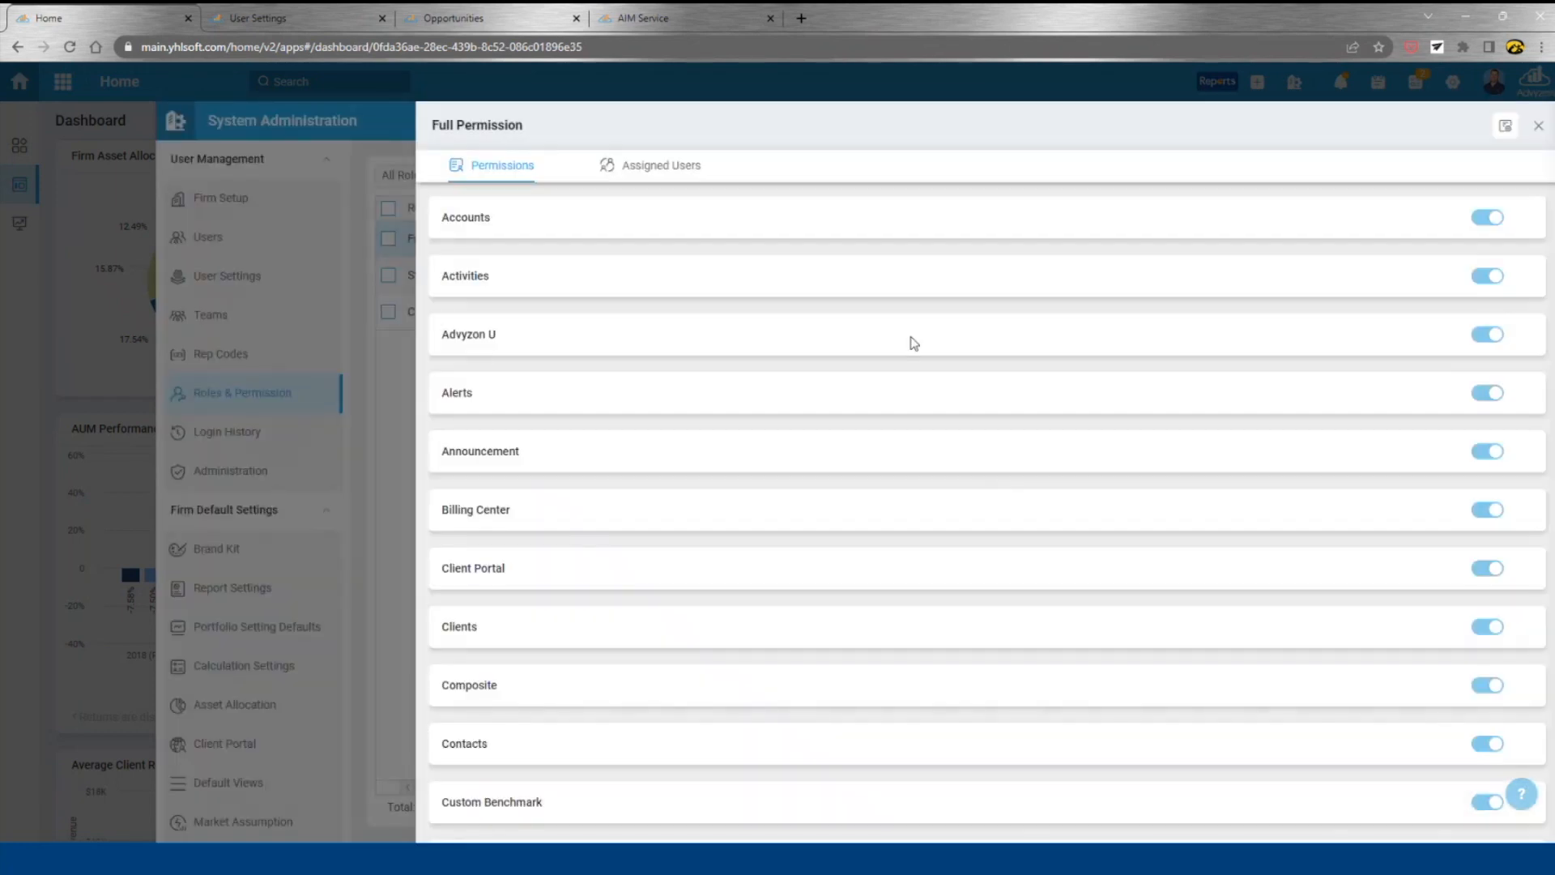
scroll(down, 3)
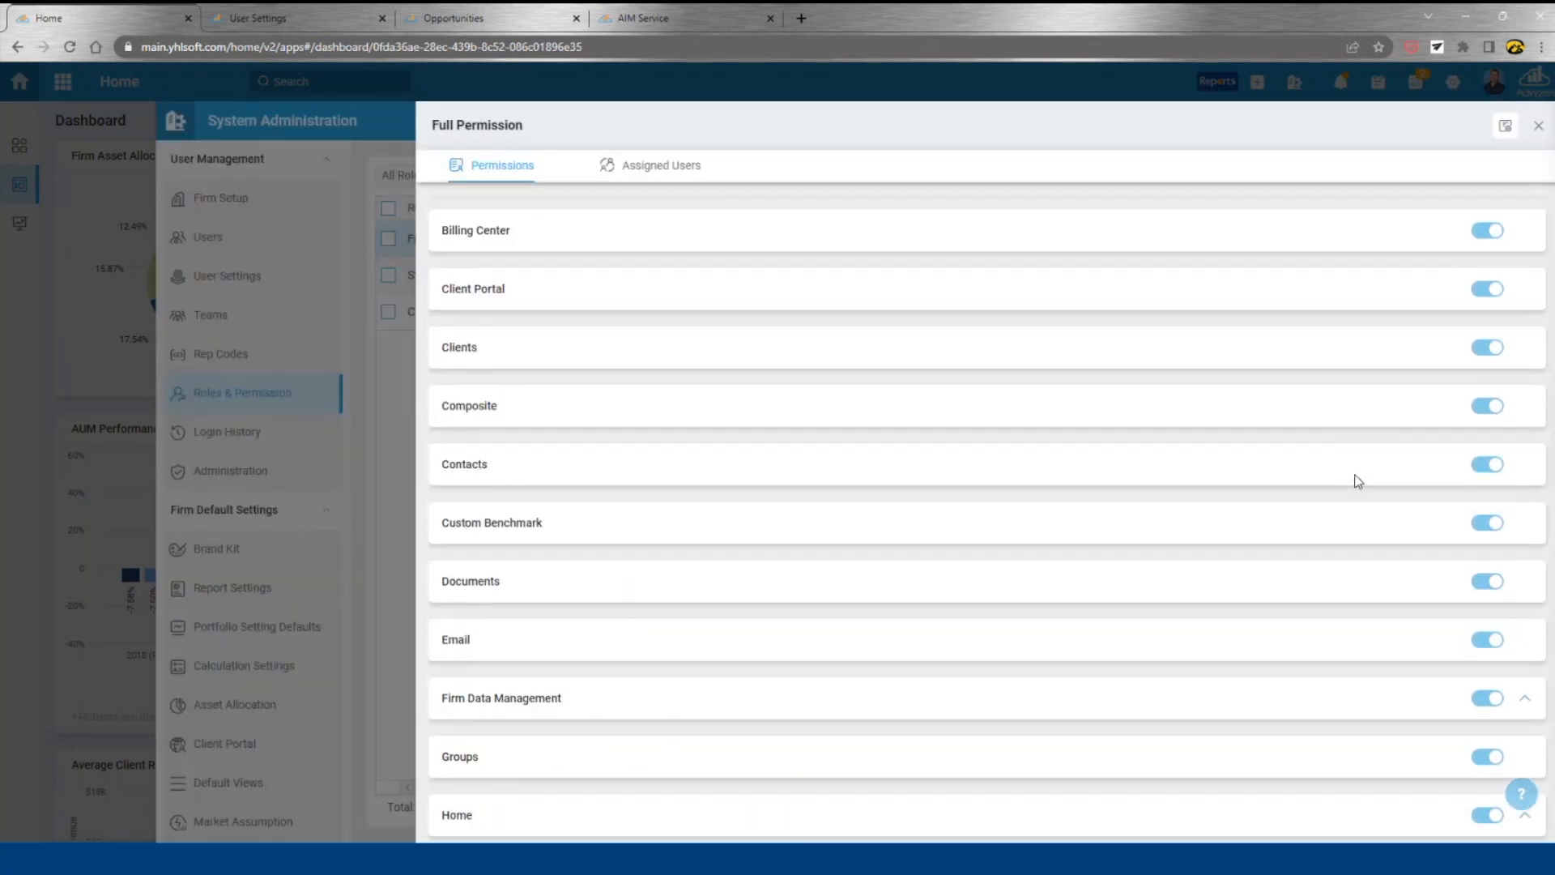
scroll(down, 3)
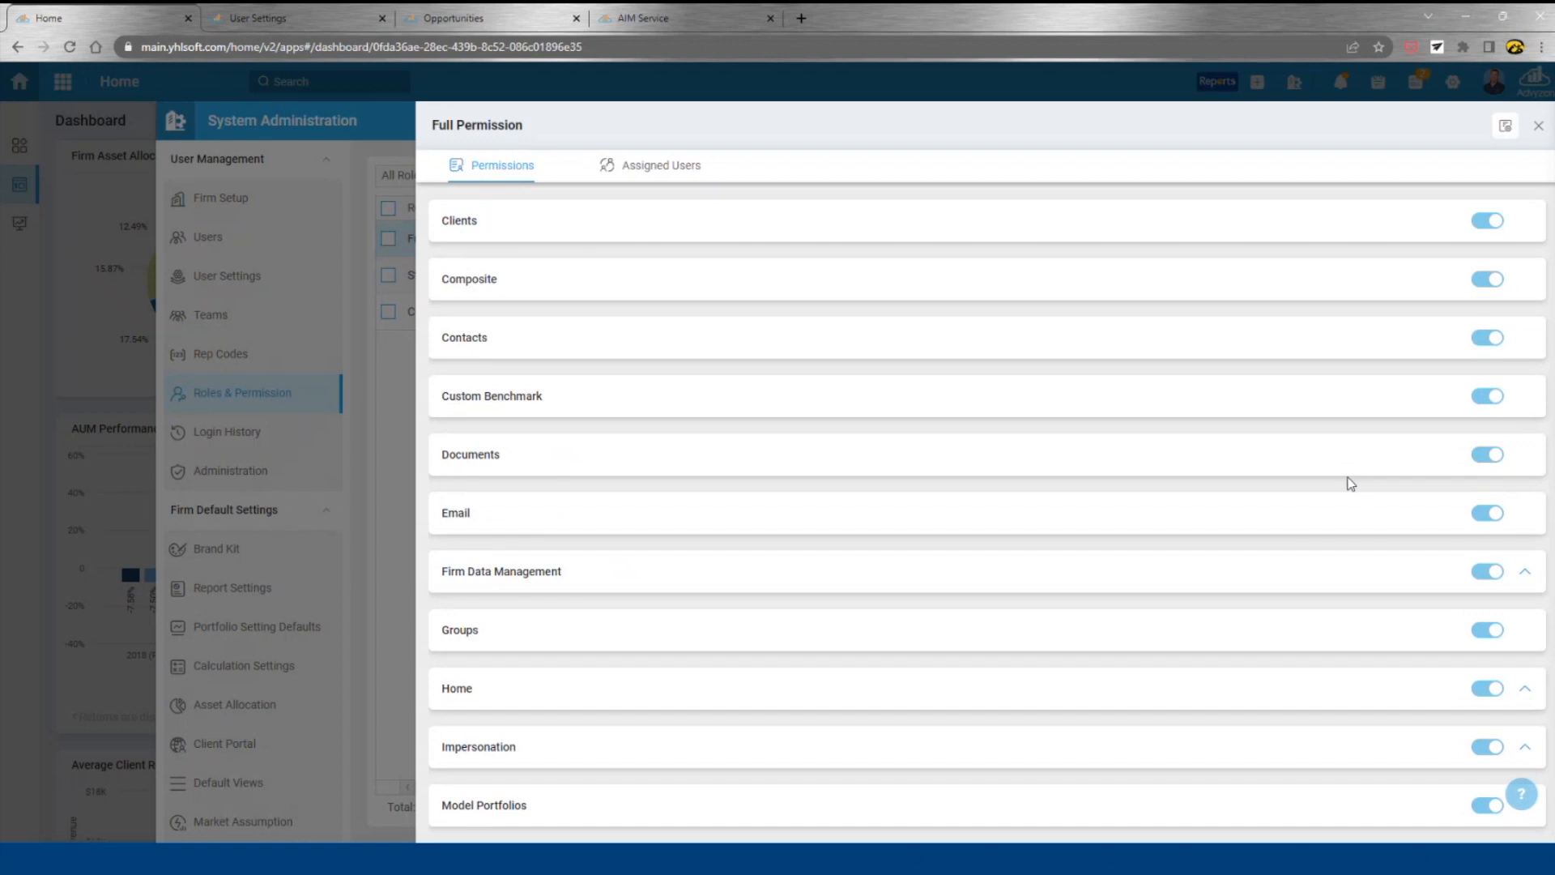
mouse_move(1359, 525)
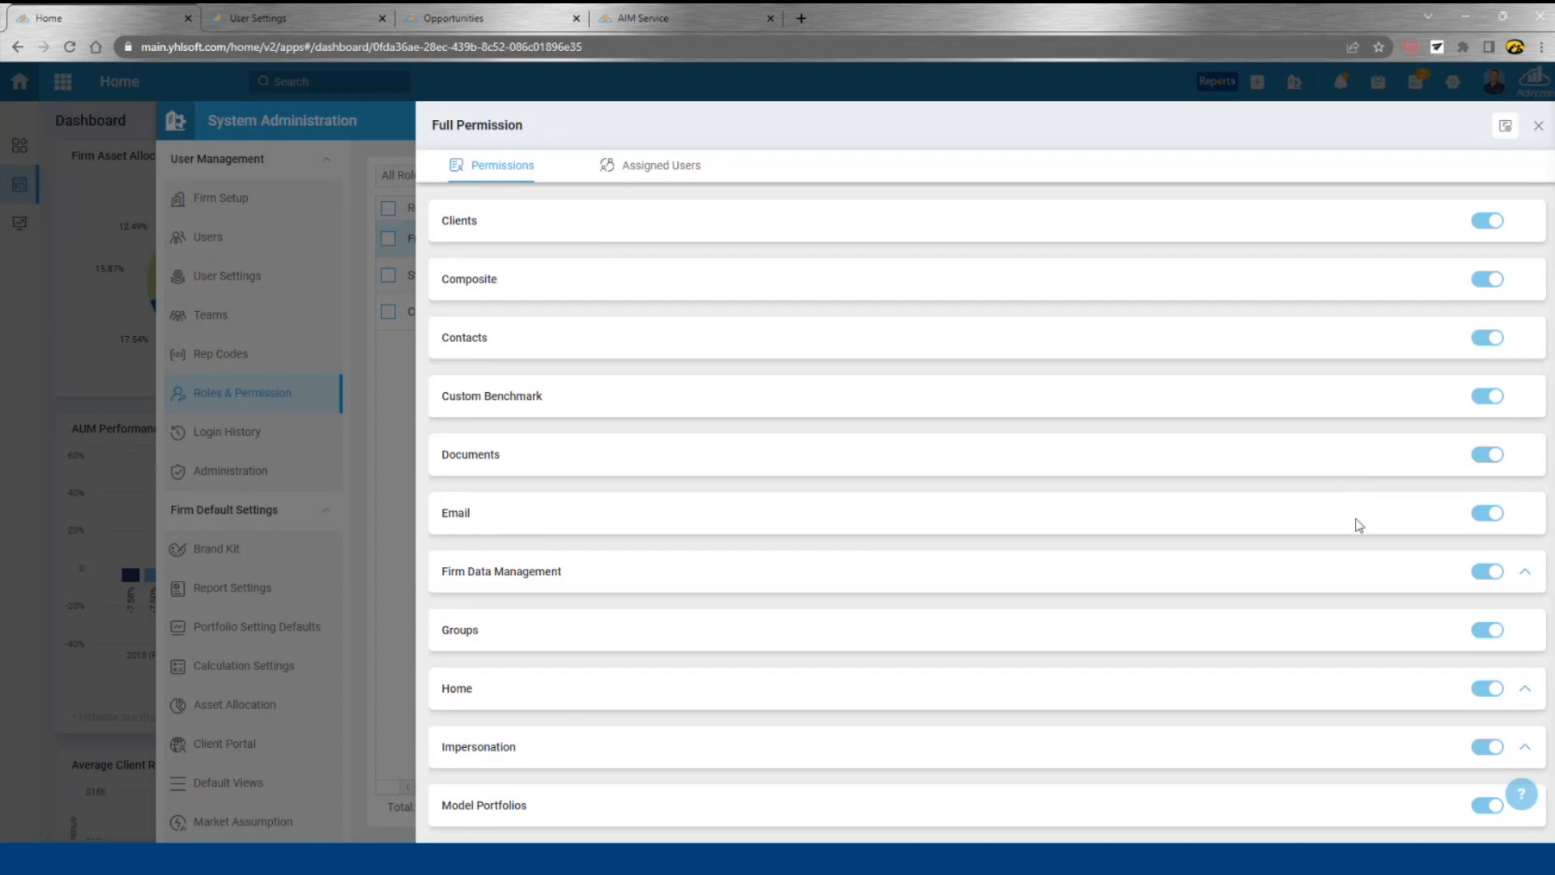
Expand the Rebalancer sub-permissions, review them, and close the Full Permission role settings
scroll(down, 3)
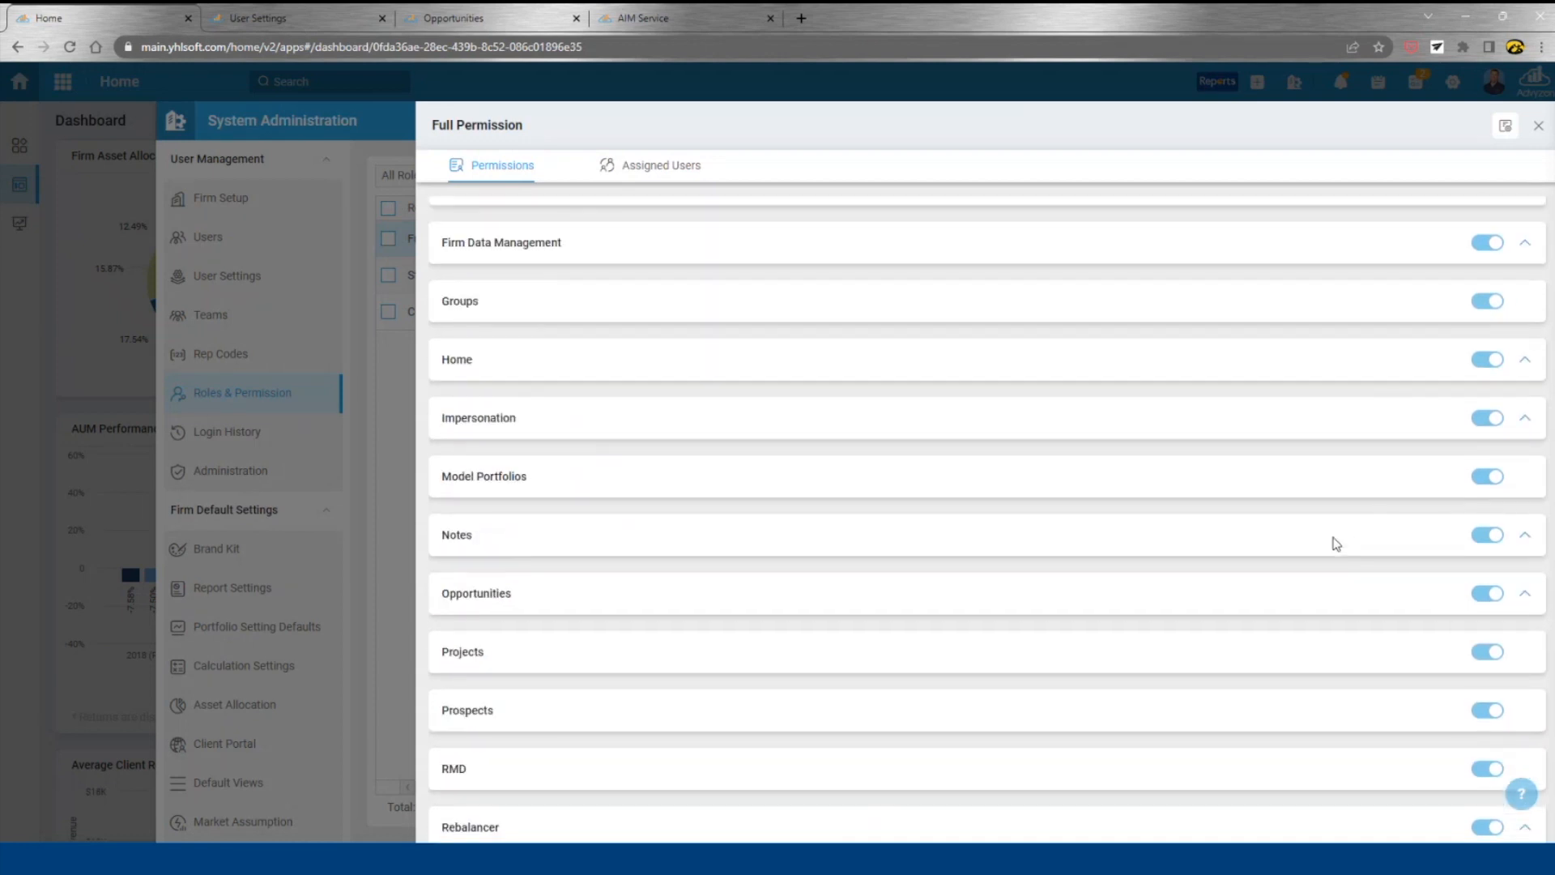
scroll(down, 3)
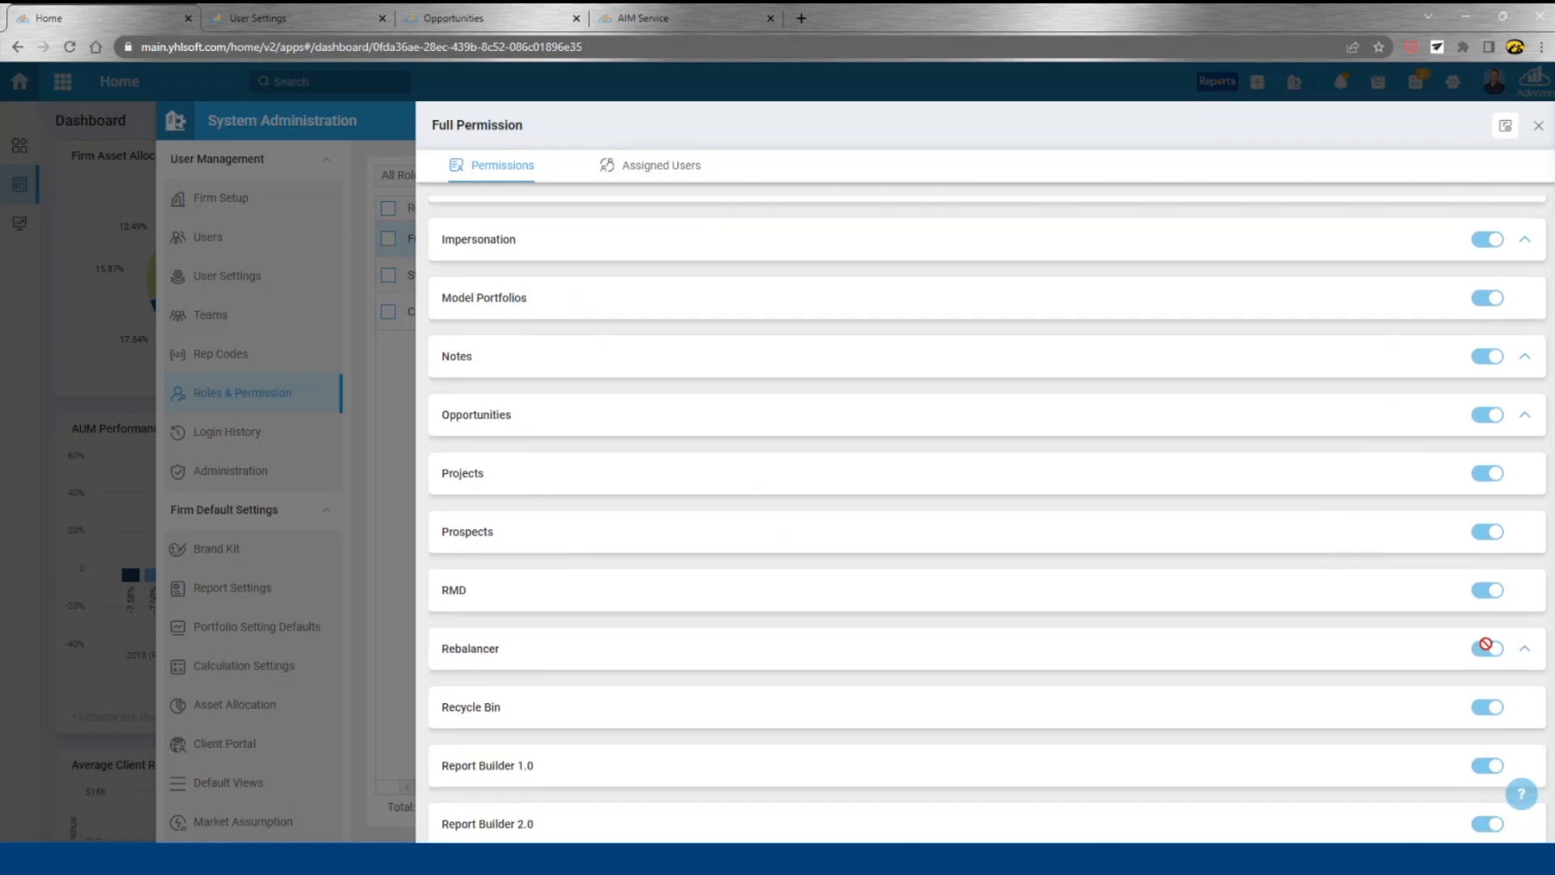
click(1527, 648)
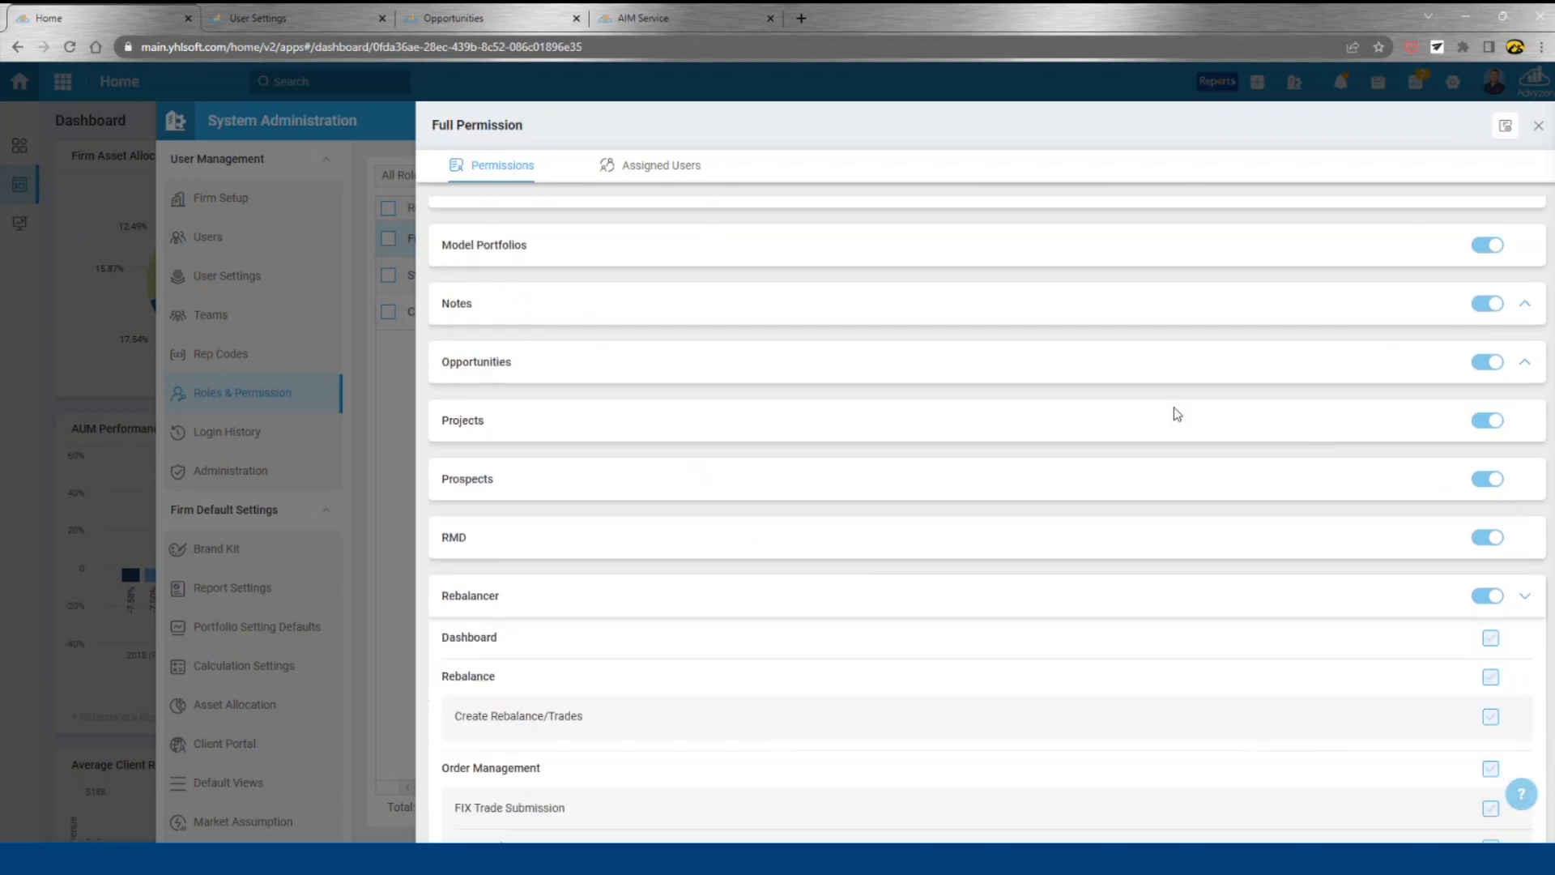
scroll(down, 3)
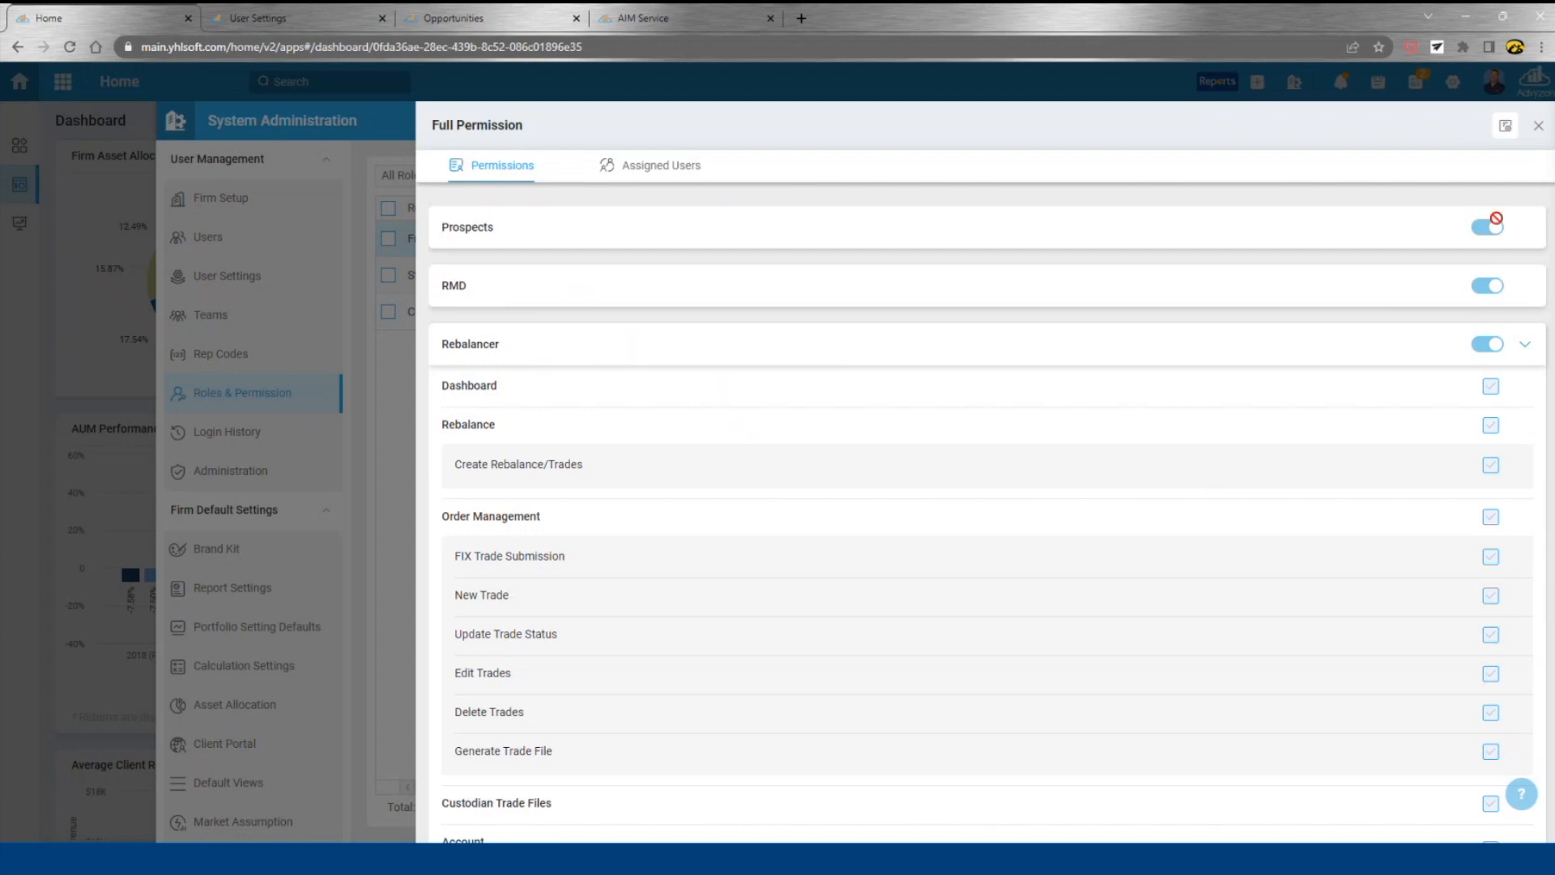
click(1539, 121)
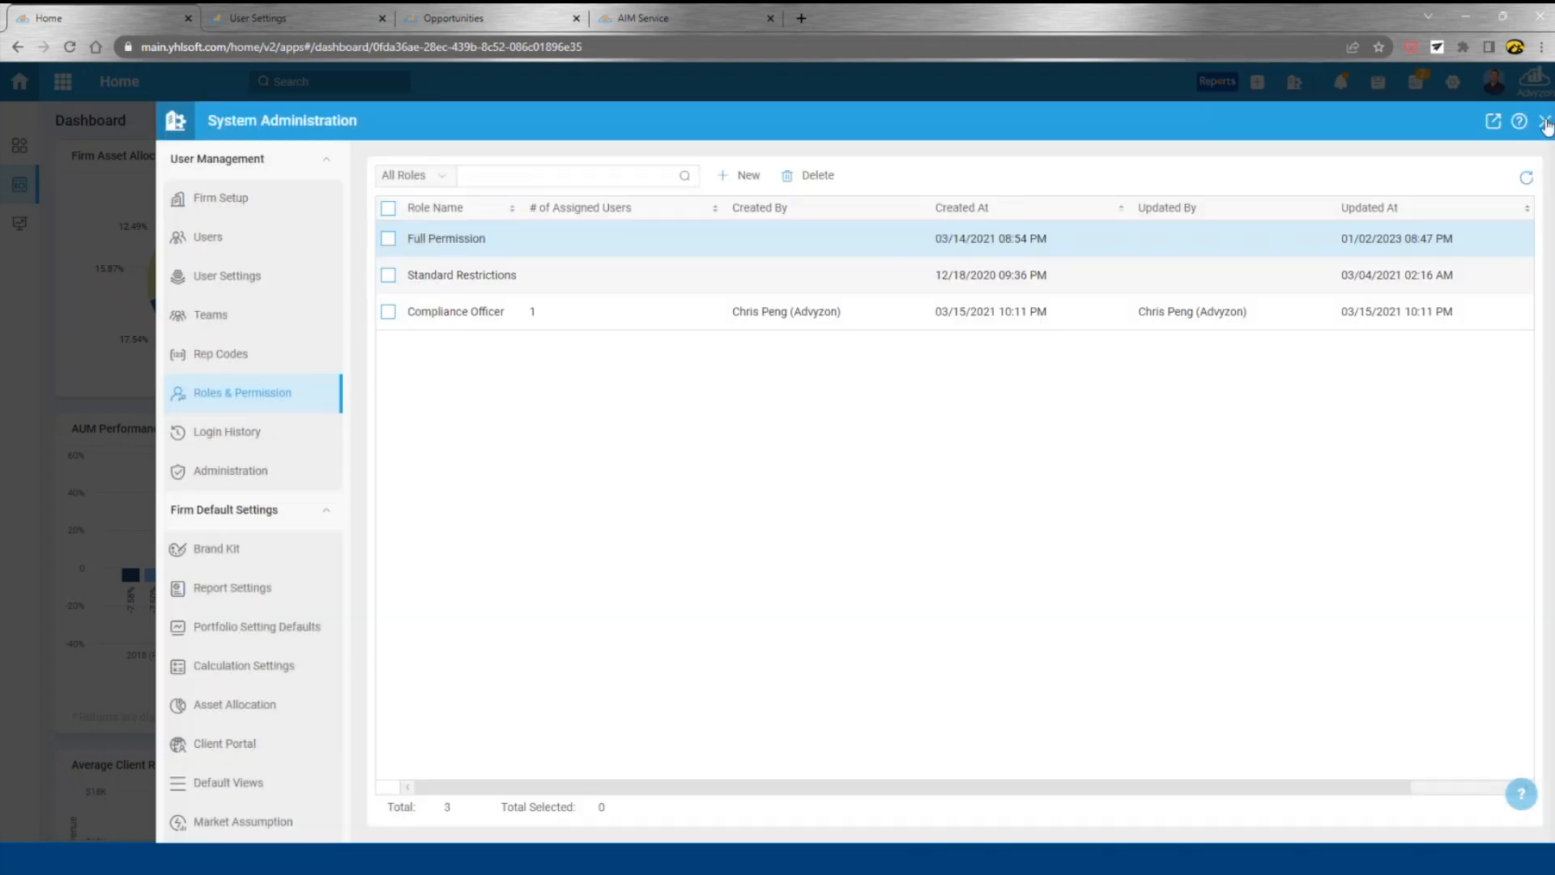
Close System Administration and review the ADV Compliance Dashboard's managed and unmanaged asset breakdowns
click(1546, 121)
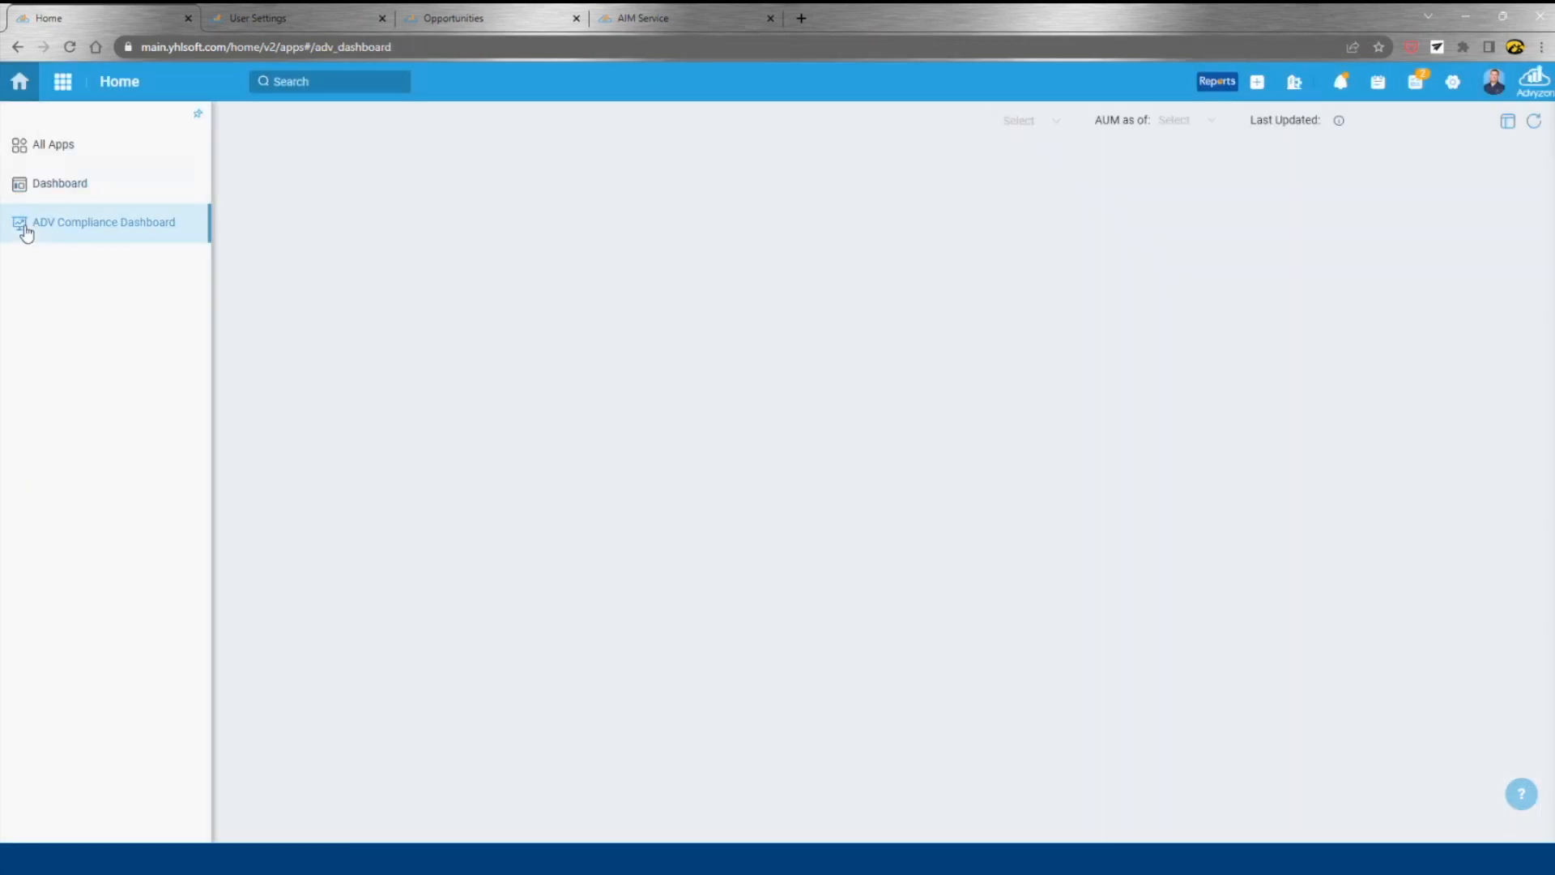
click(104, 222)
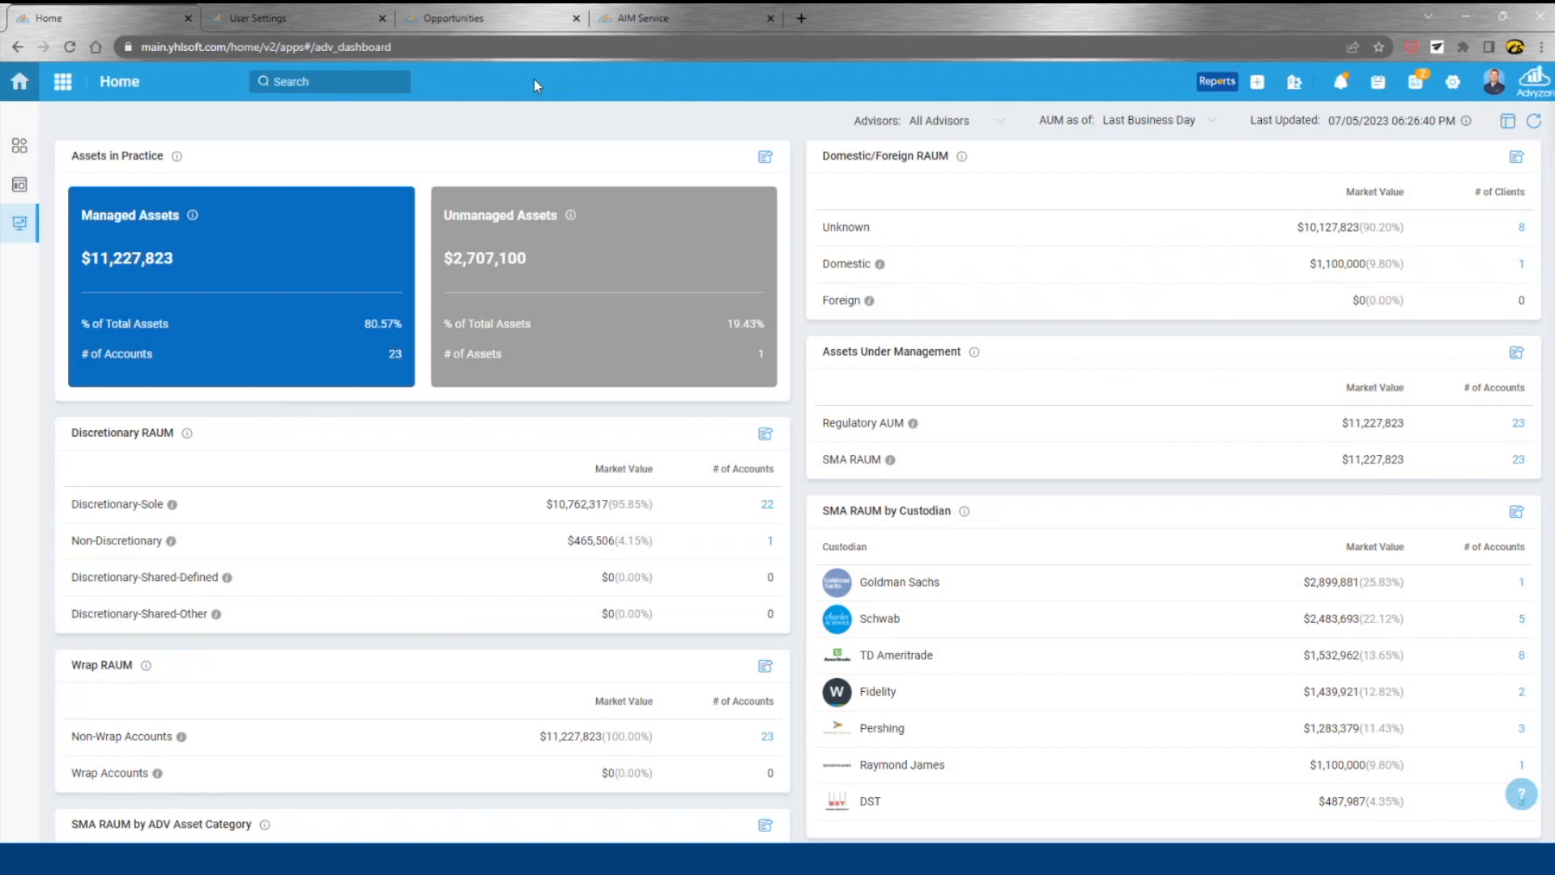
mouse_move(858, 525)
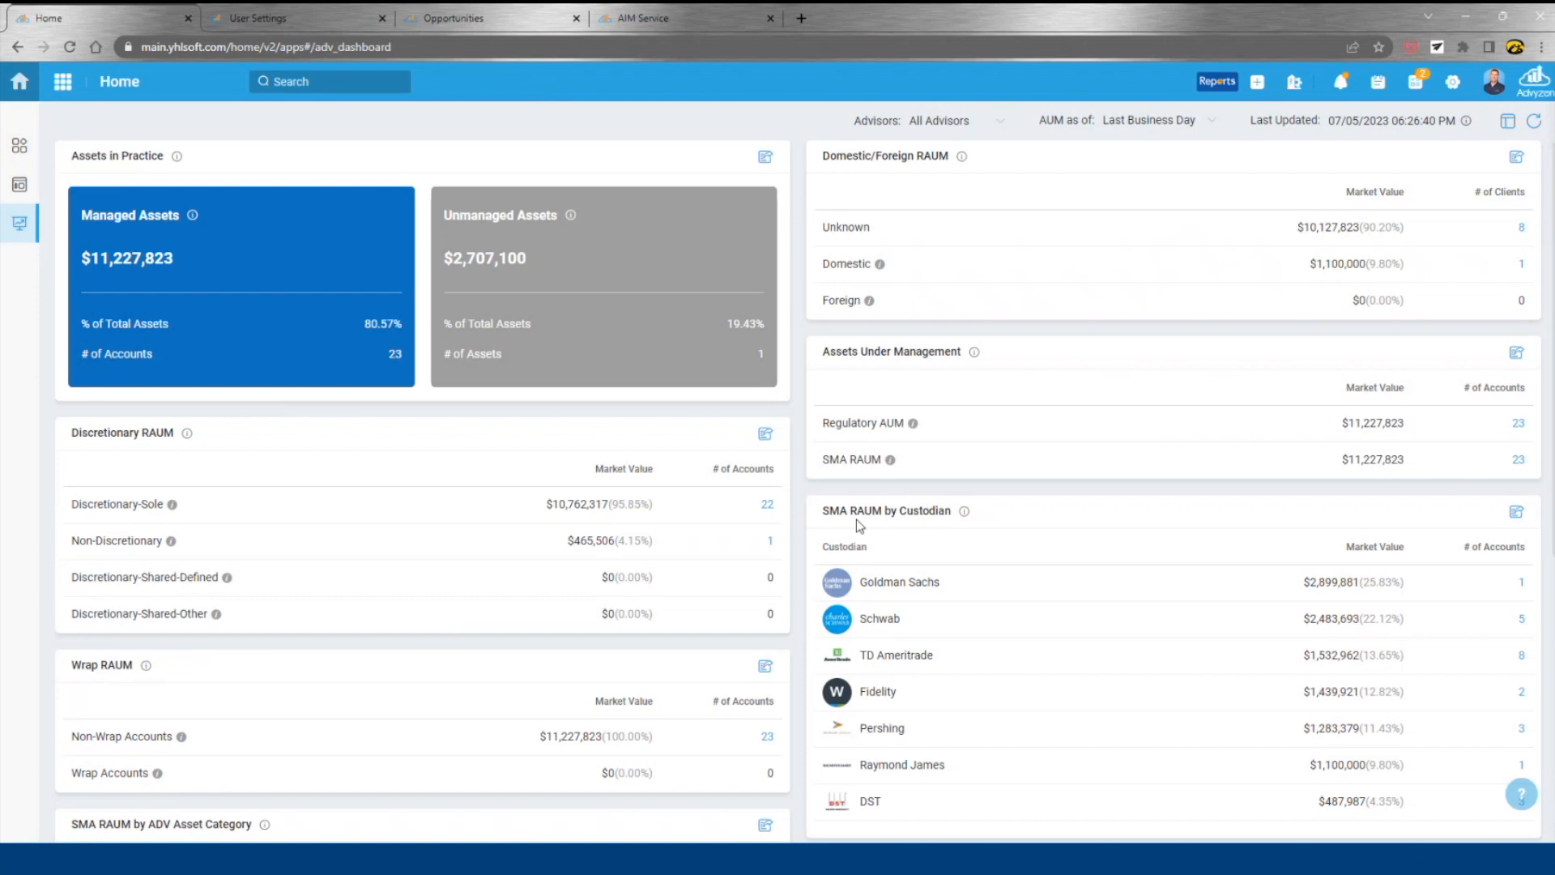
scroll(down, 3)
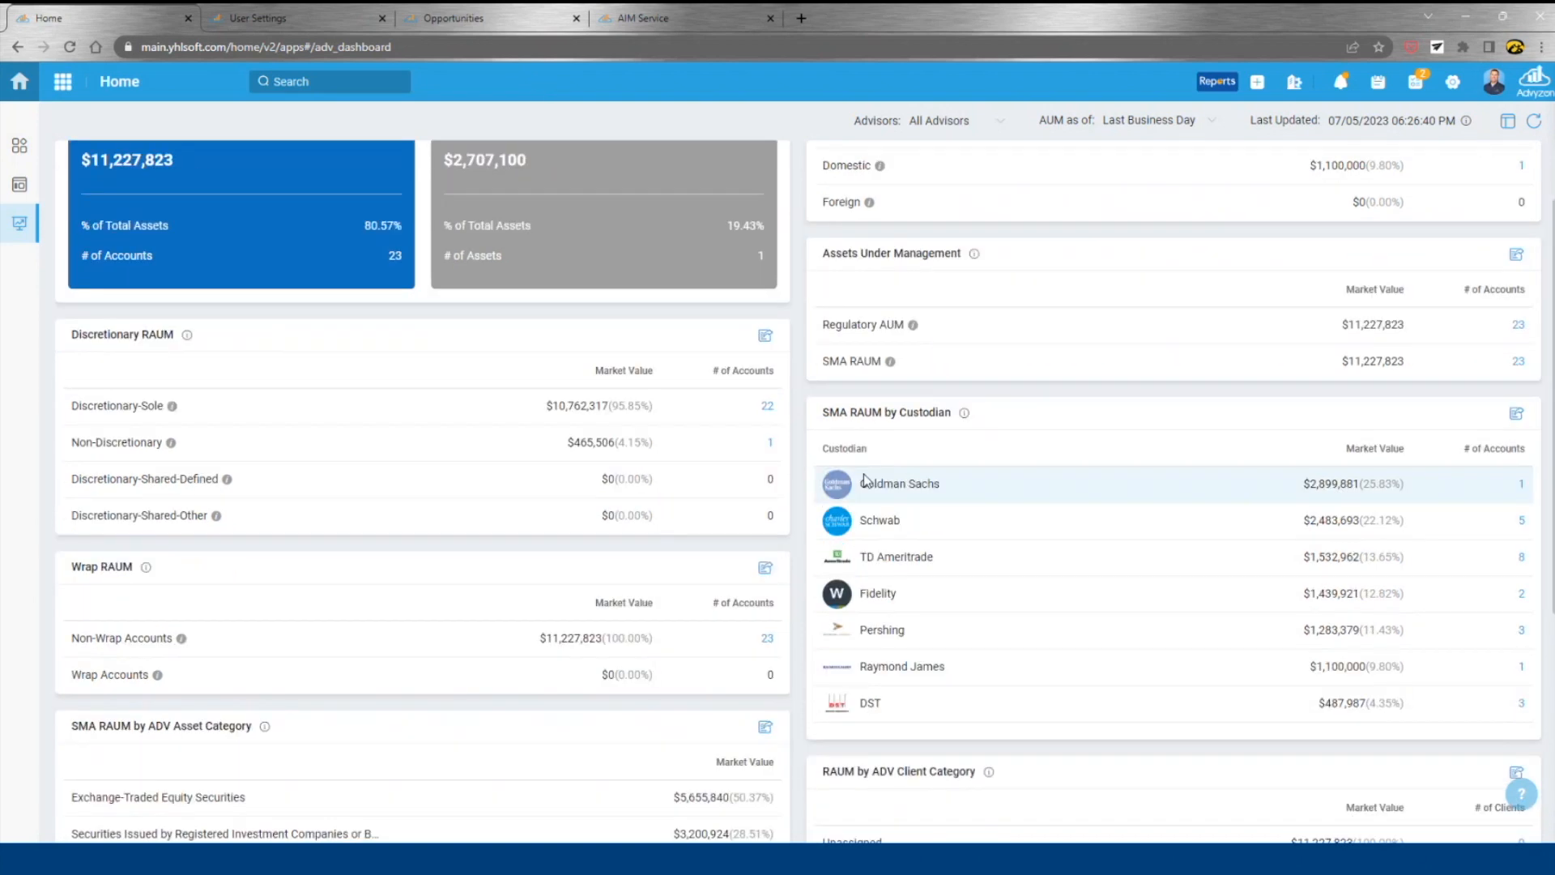
scroll(down, 3)
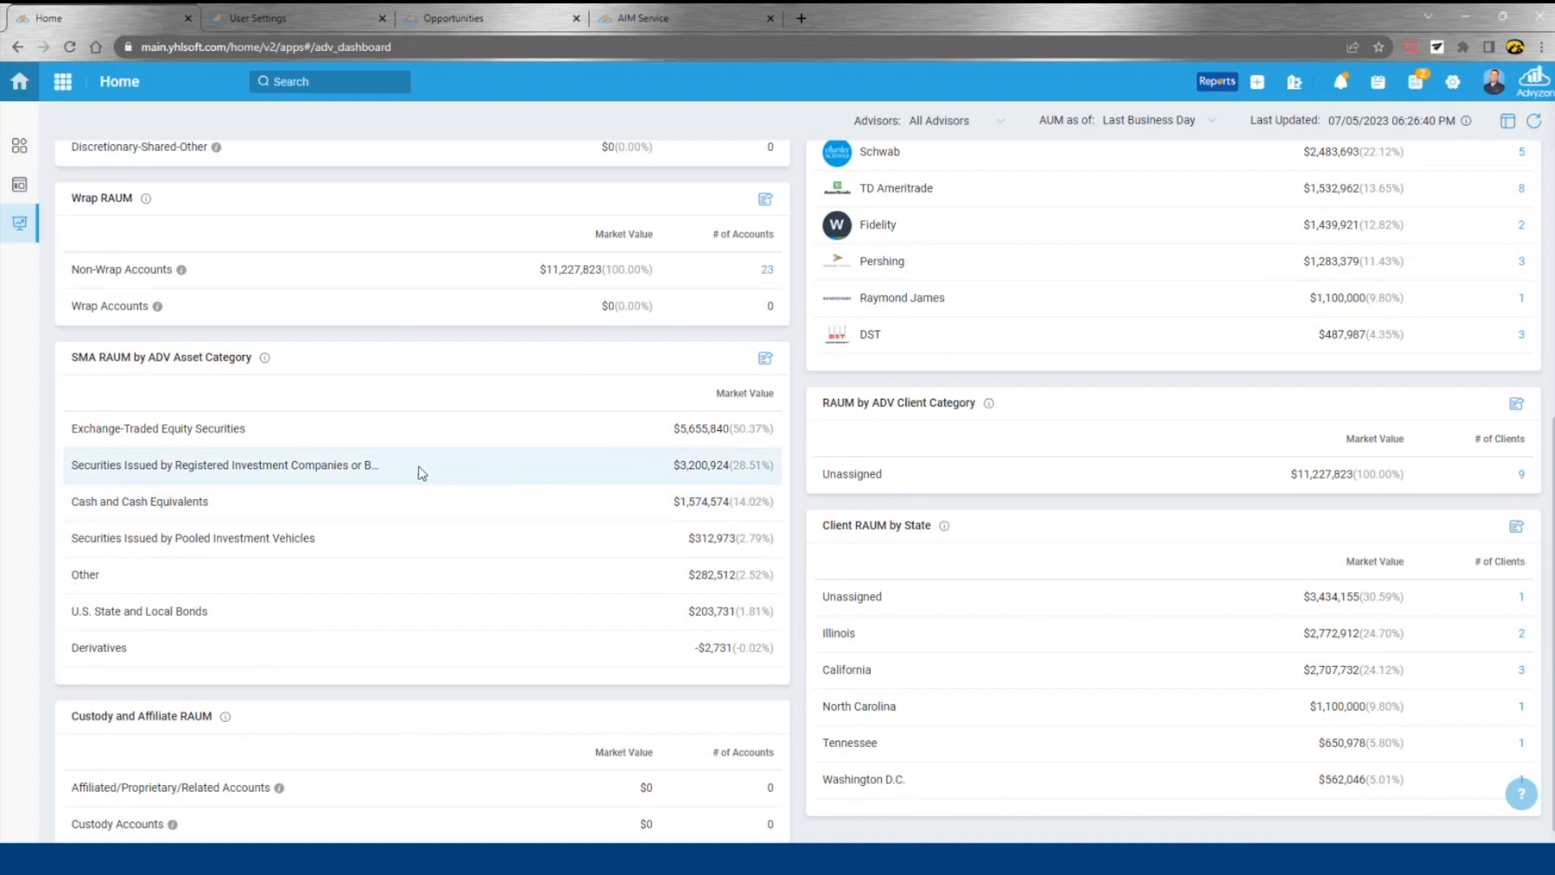
scroll(up, 3)
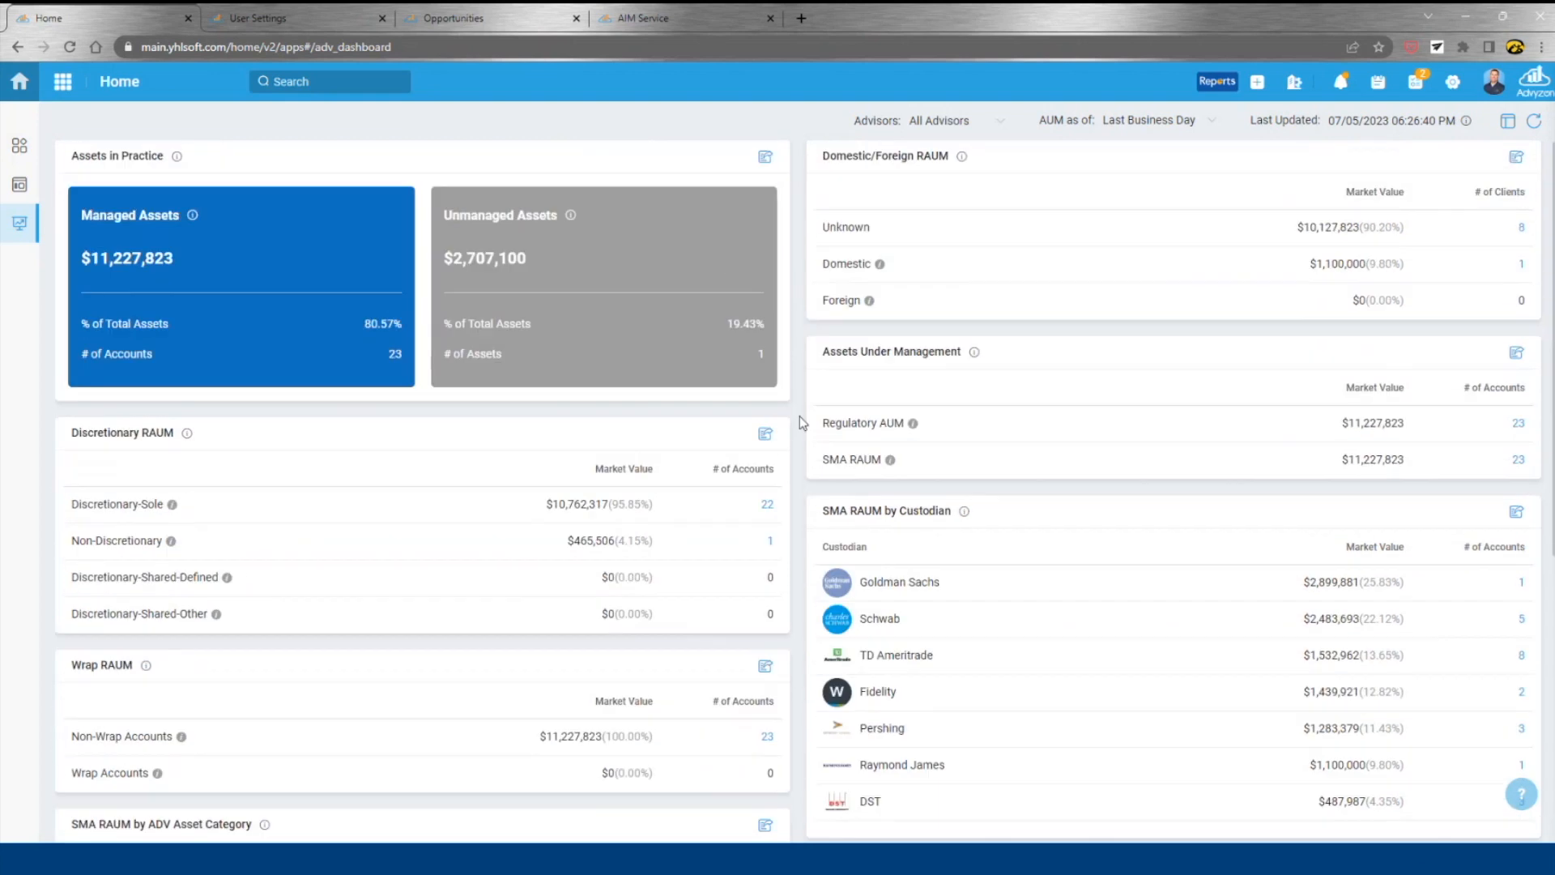
mouse_move(807, 186)
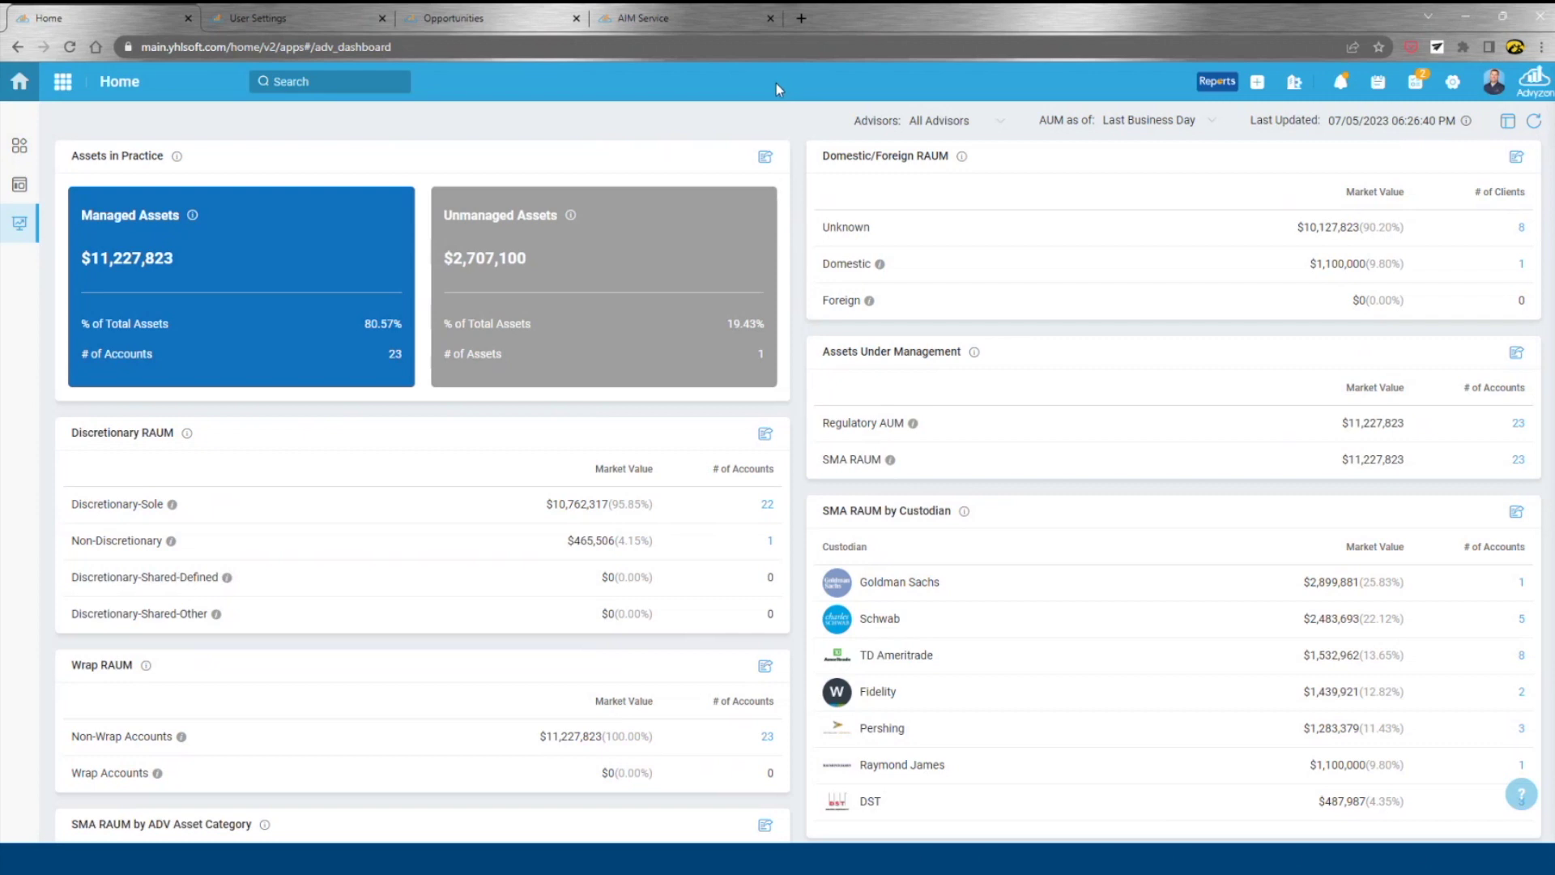
Launch Calendar from the apps grid, review its display settings, and cancel without changes
click(62, 81)
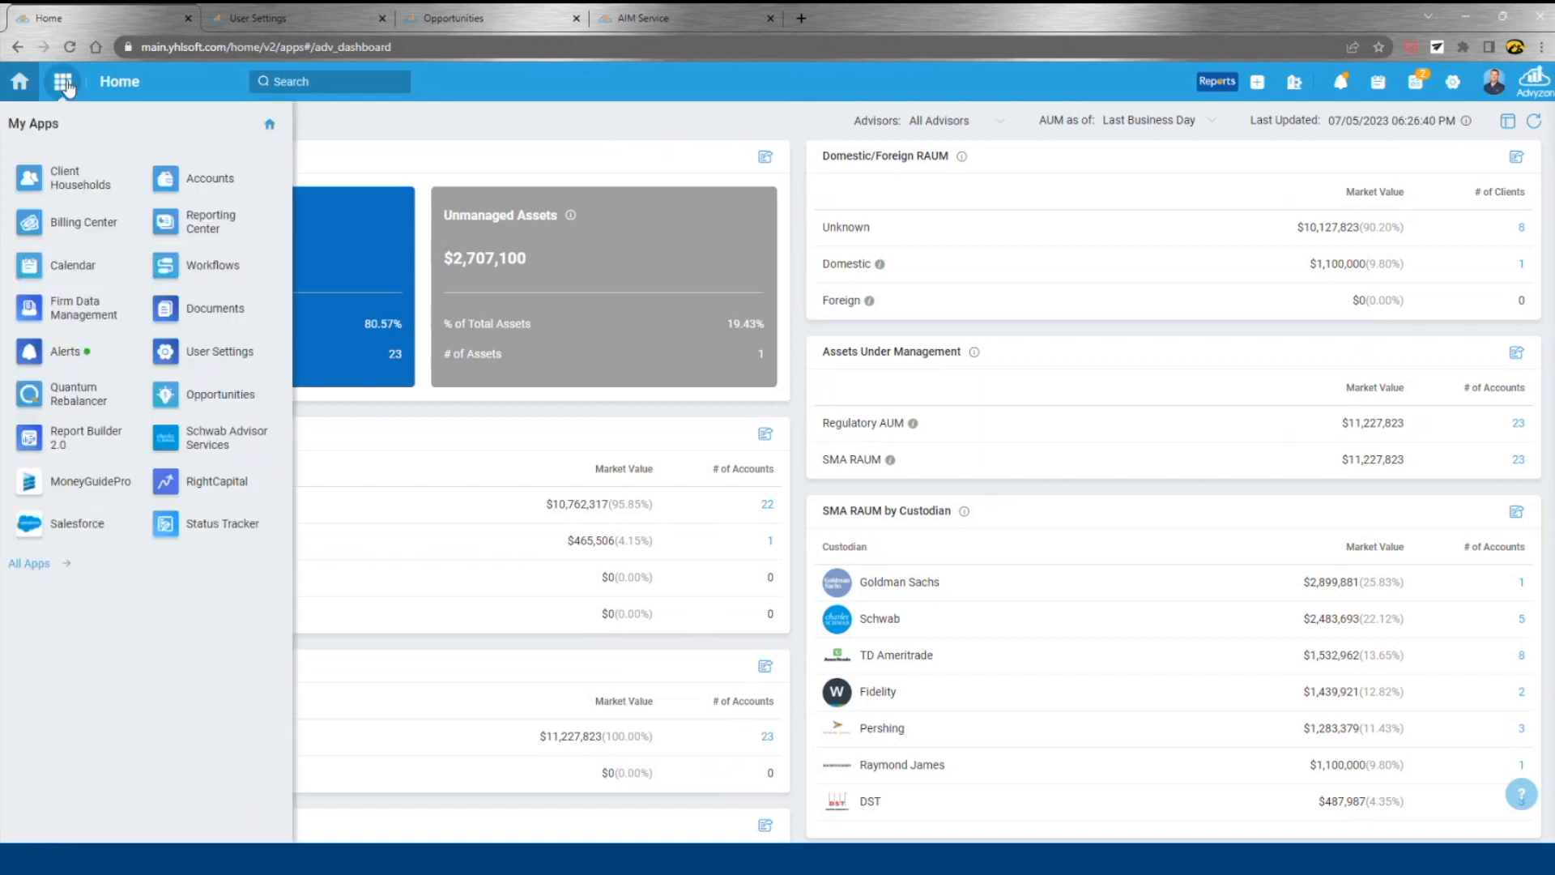
click(73, 264)
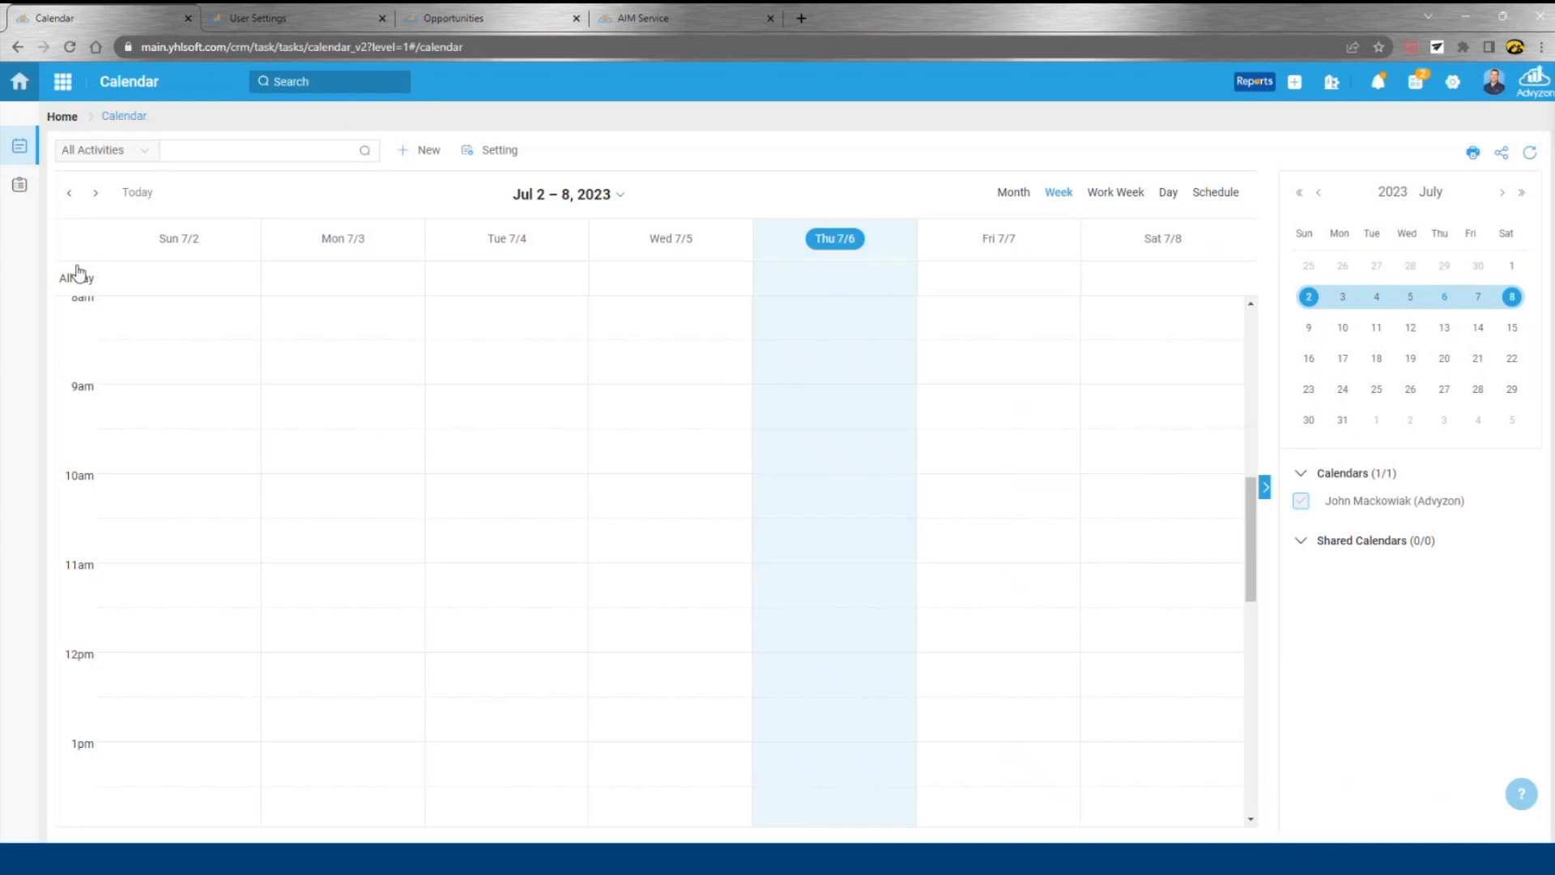
click(499, 149)
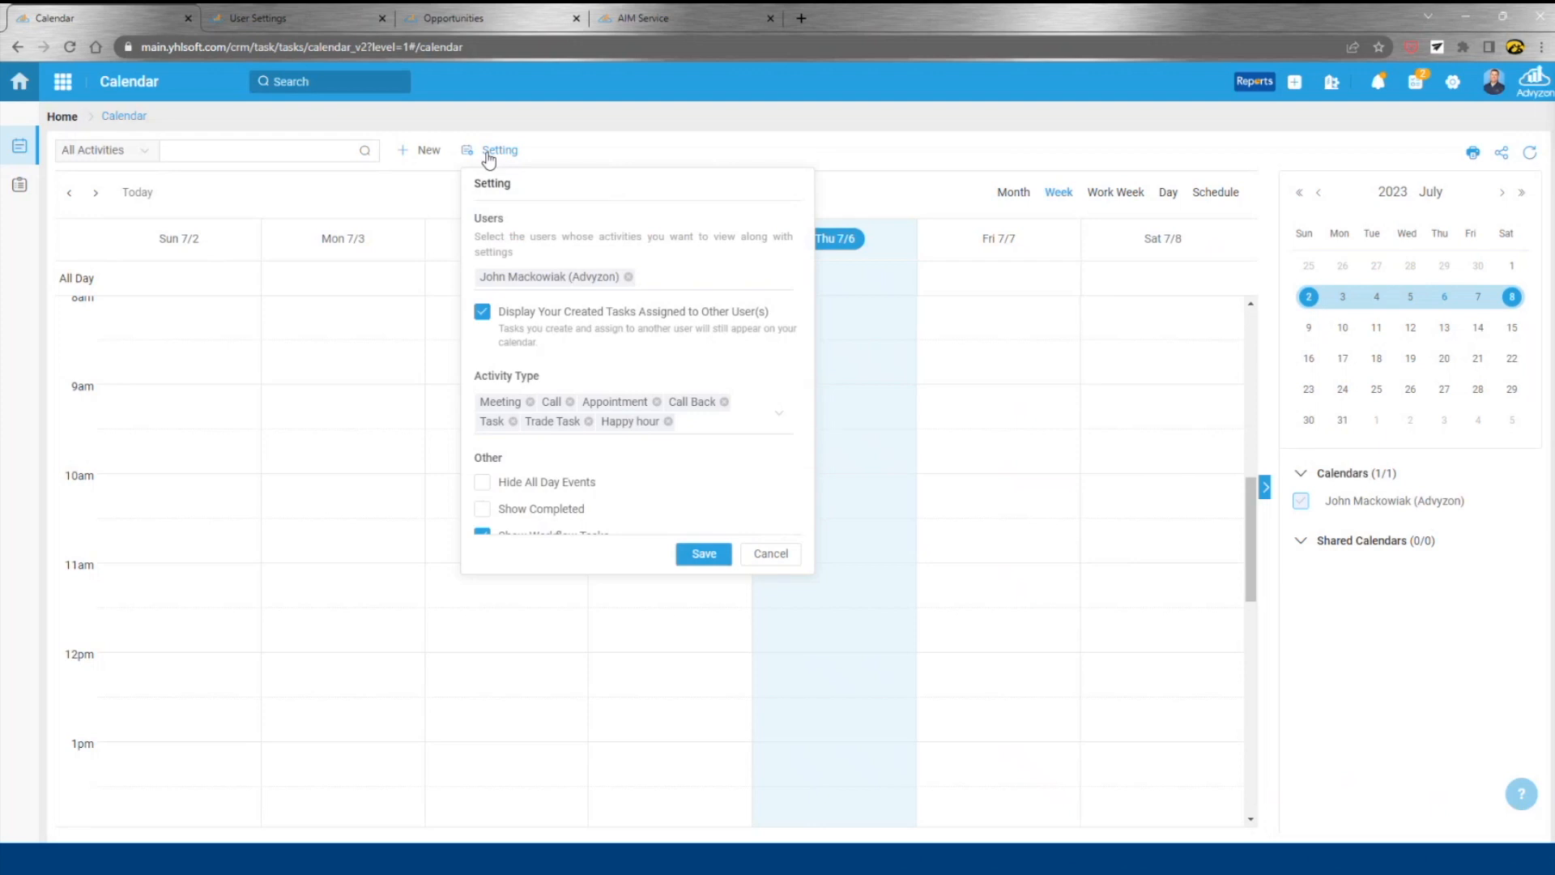
scroll(down, 3)
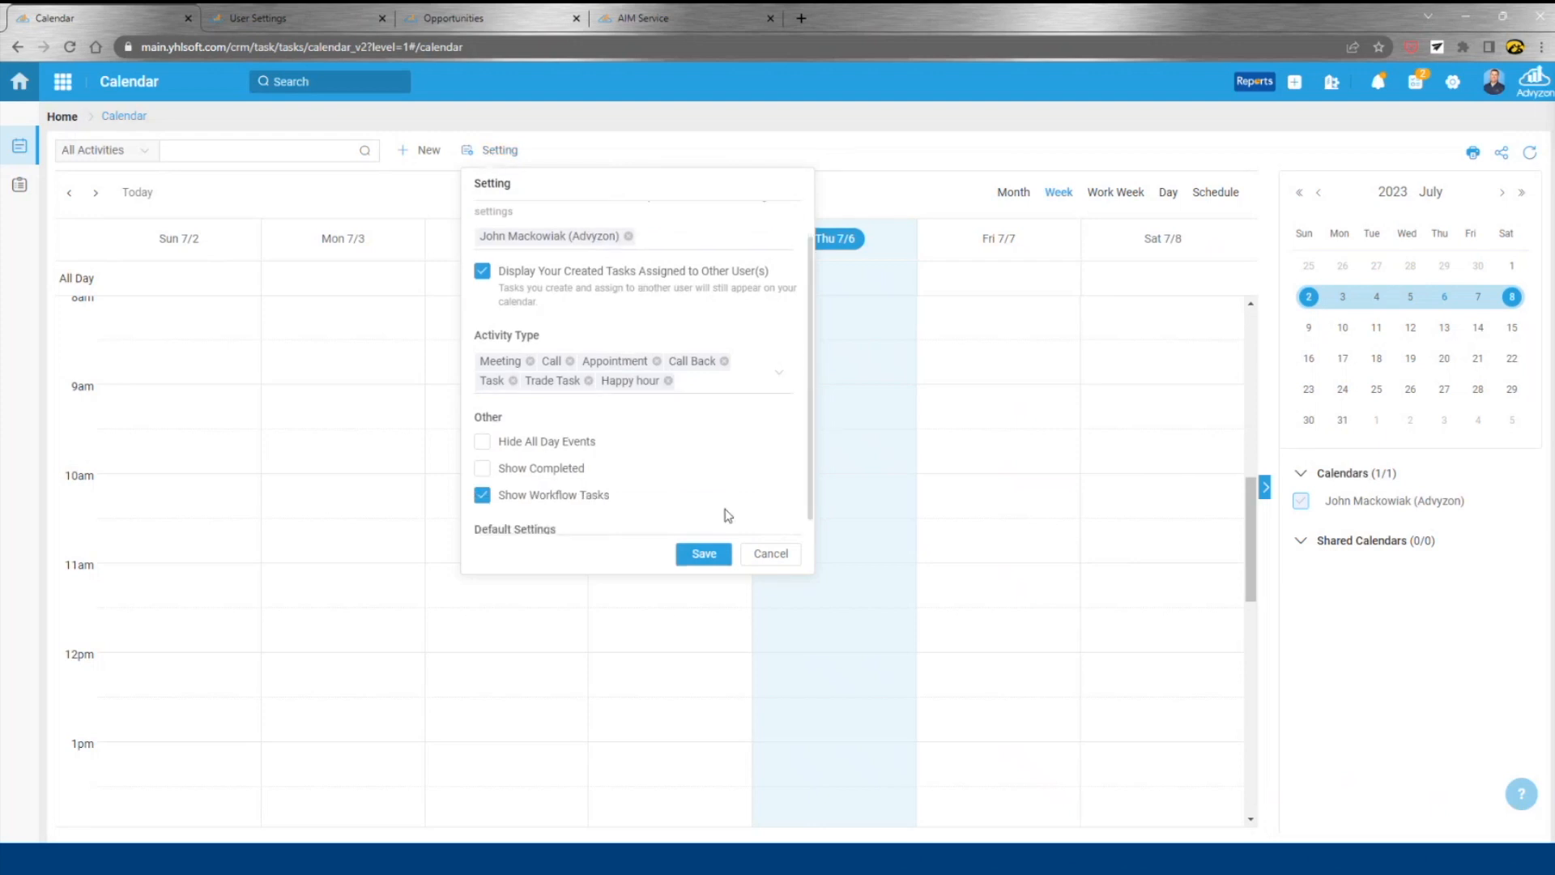
click(770, 554)
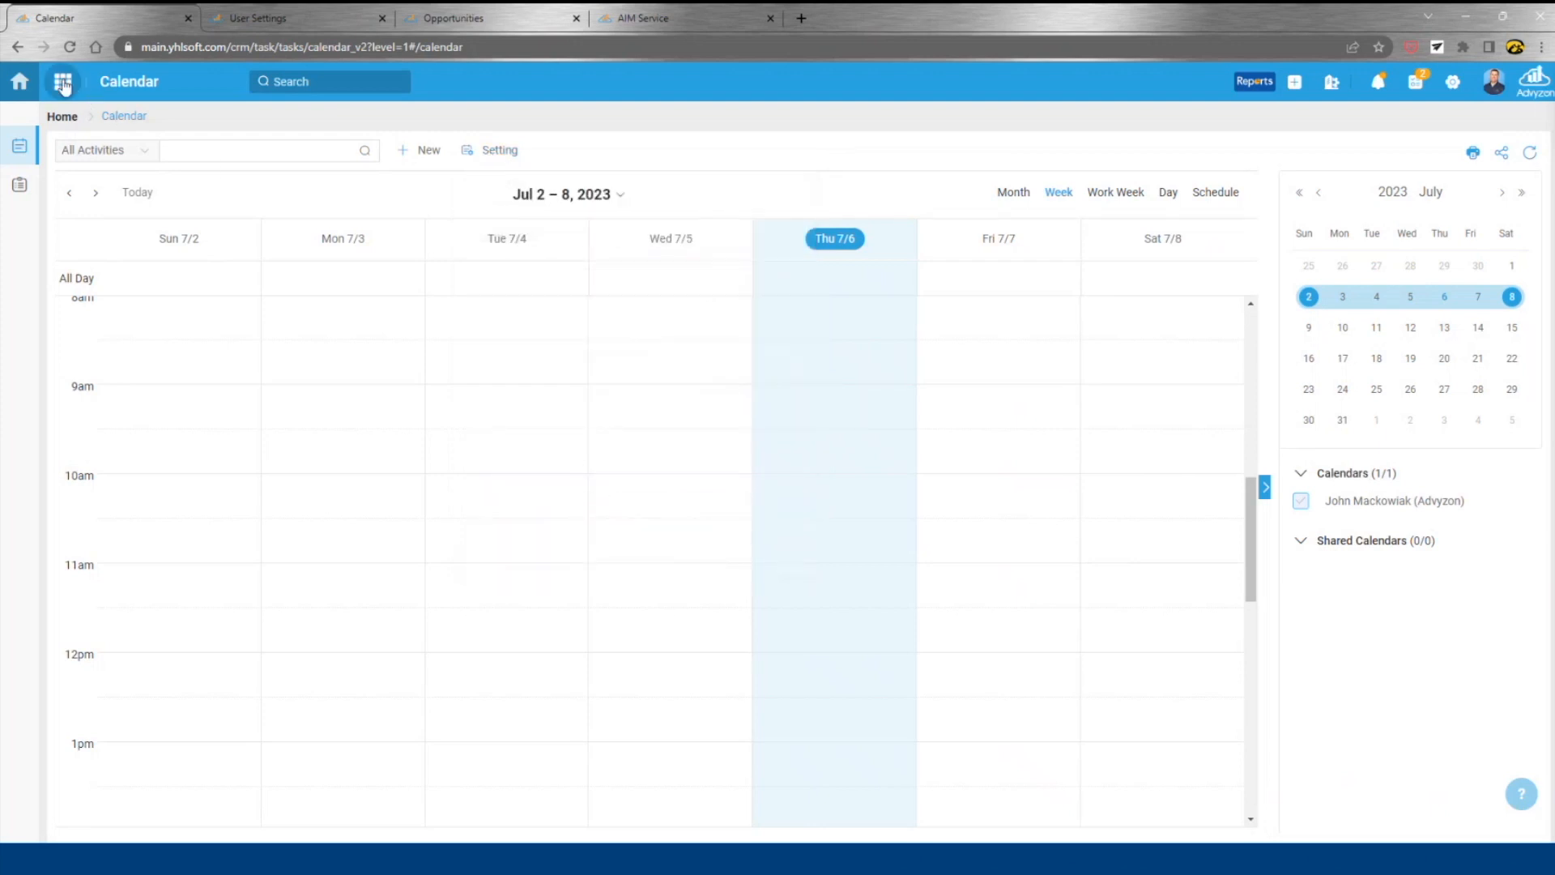
Launch Workflows, show the templates list, and load the Client Onboarding template
click(63, 81)
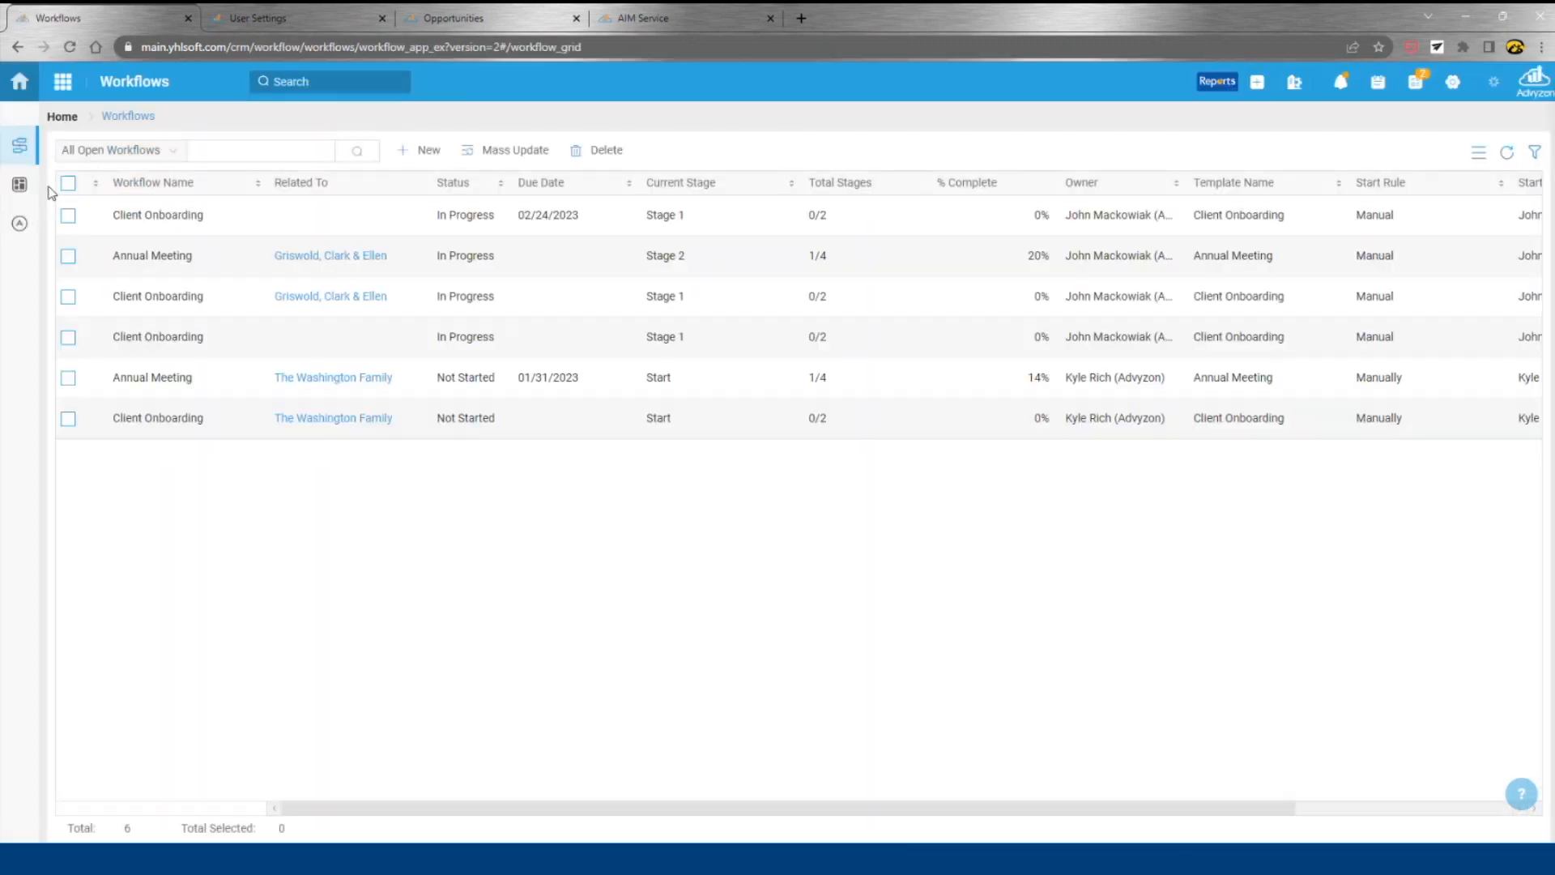
click(19, 184)
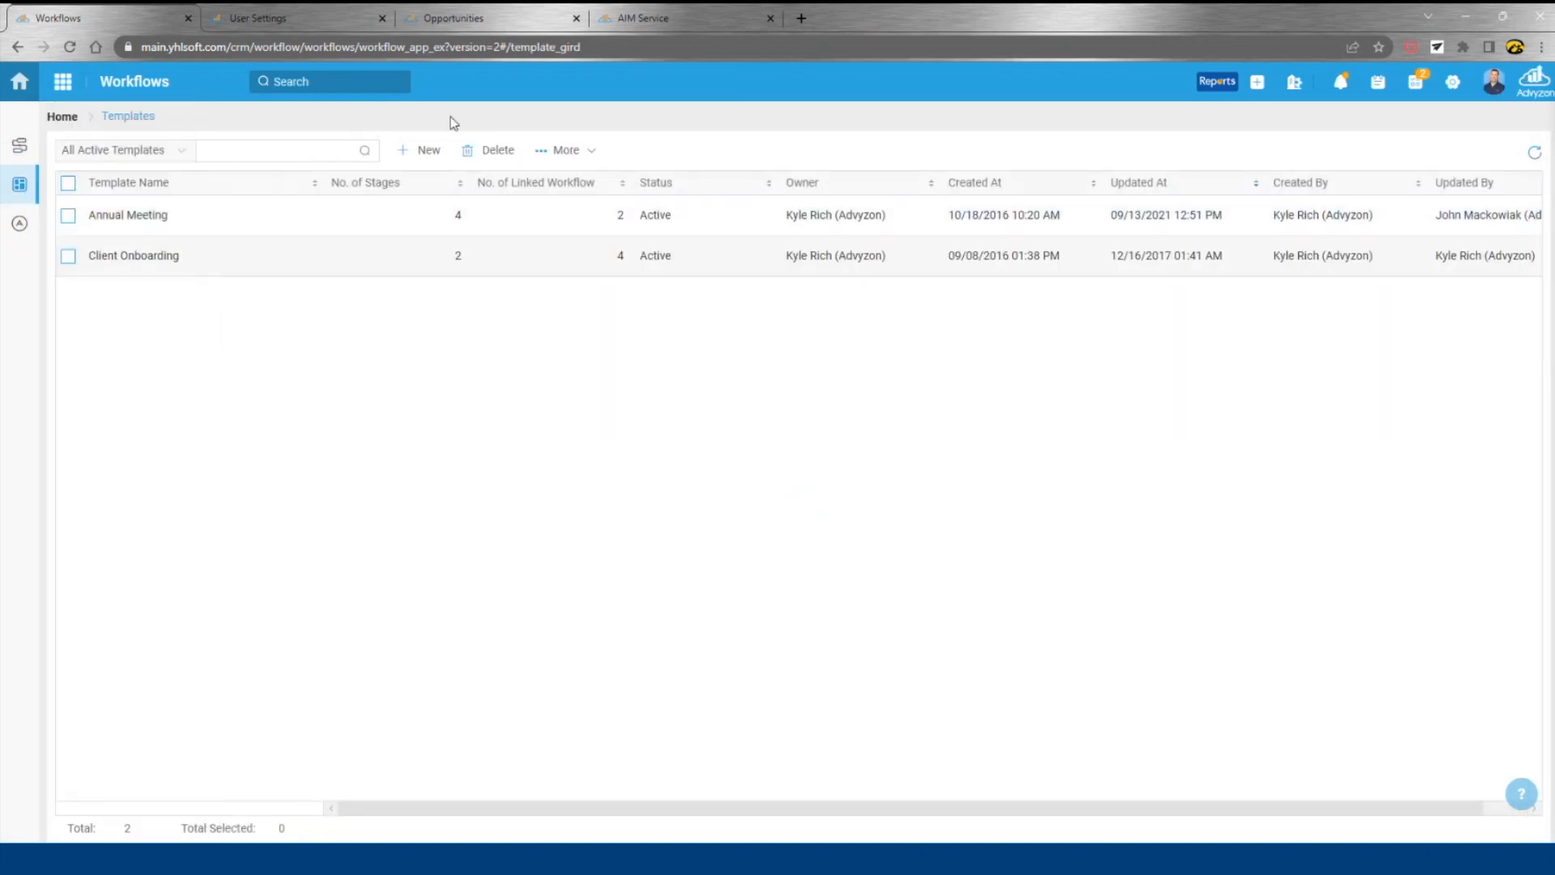
mouse_move(154, 306)
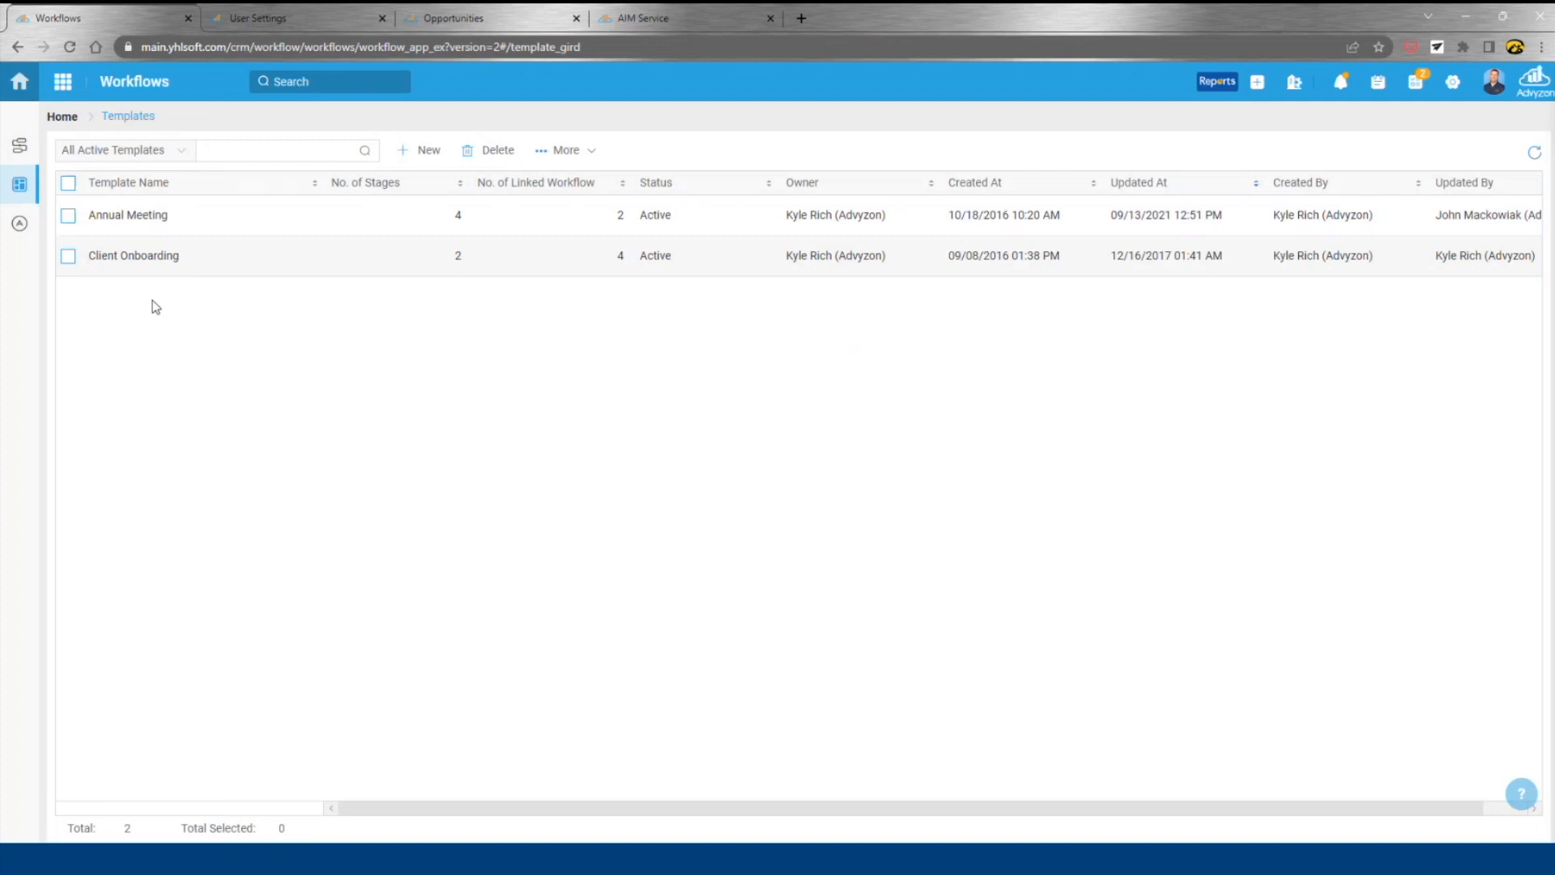
click(133, 254)
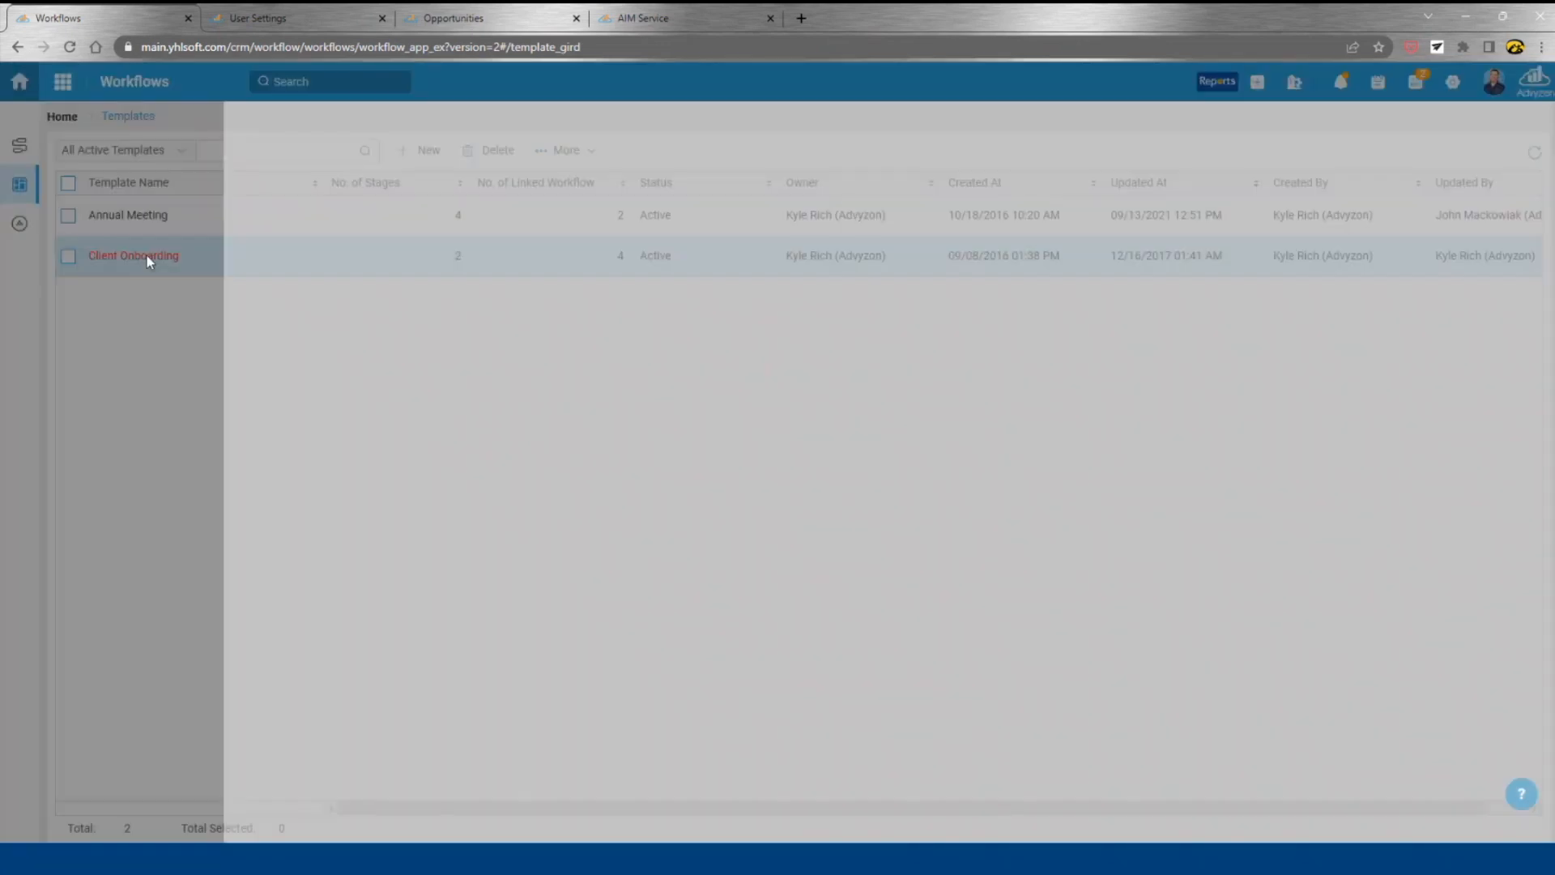
click(133, 255)
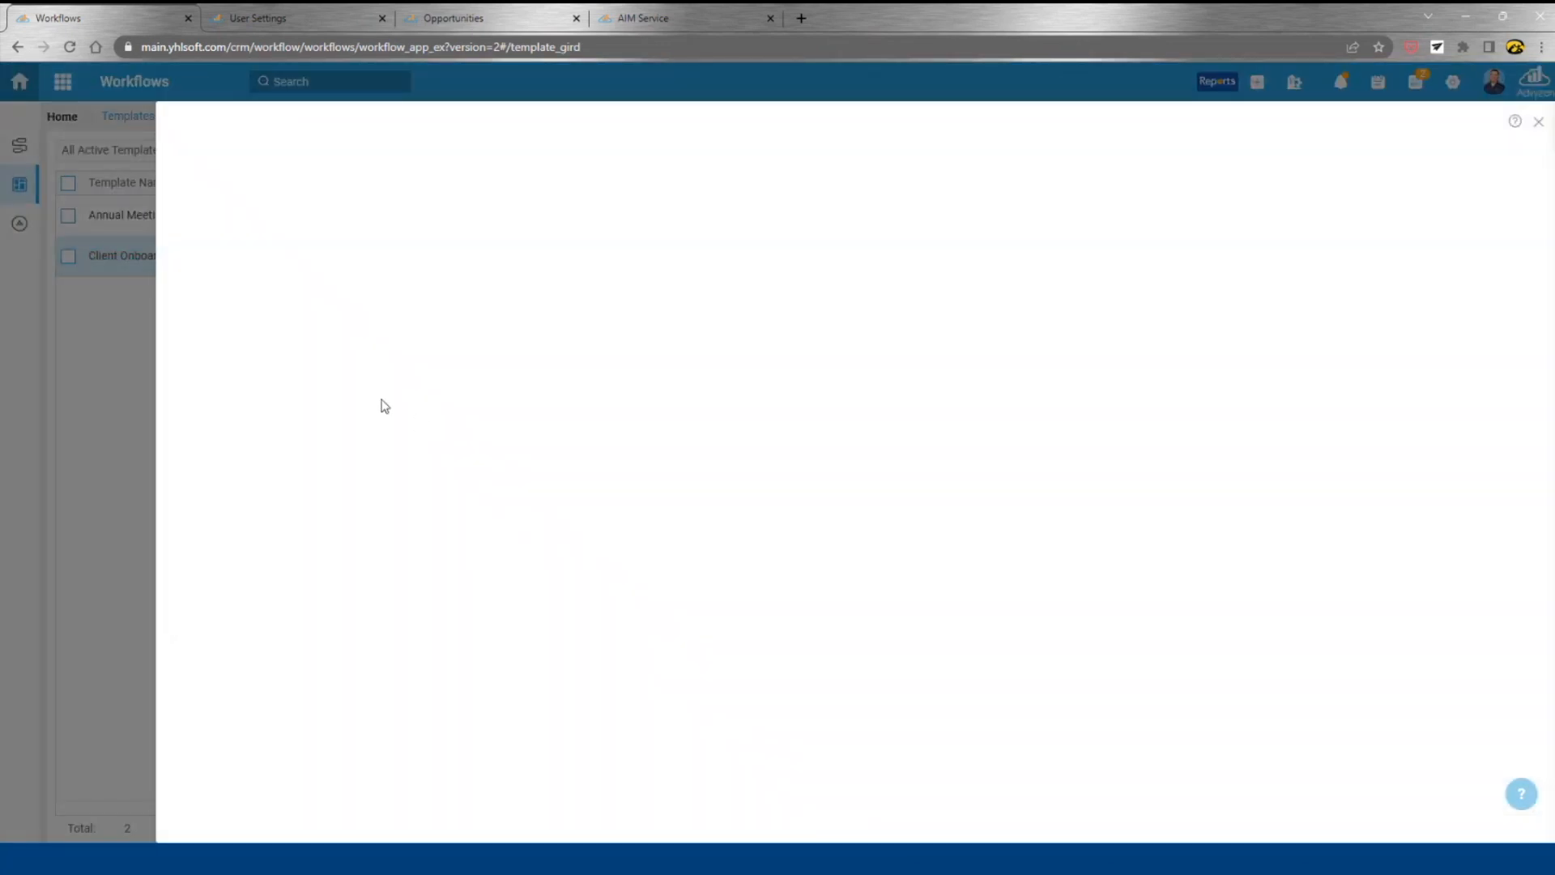
mouse_move(473, 125)
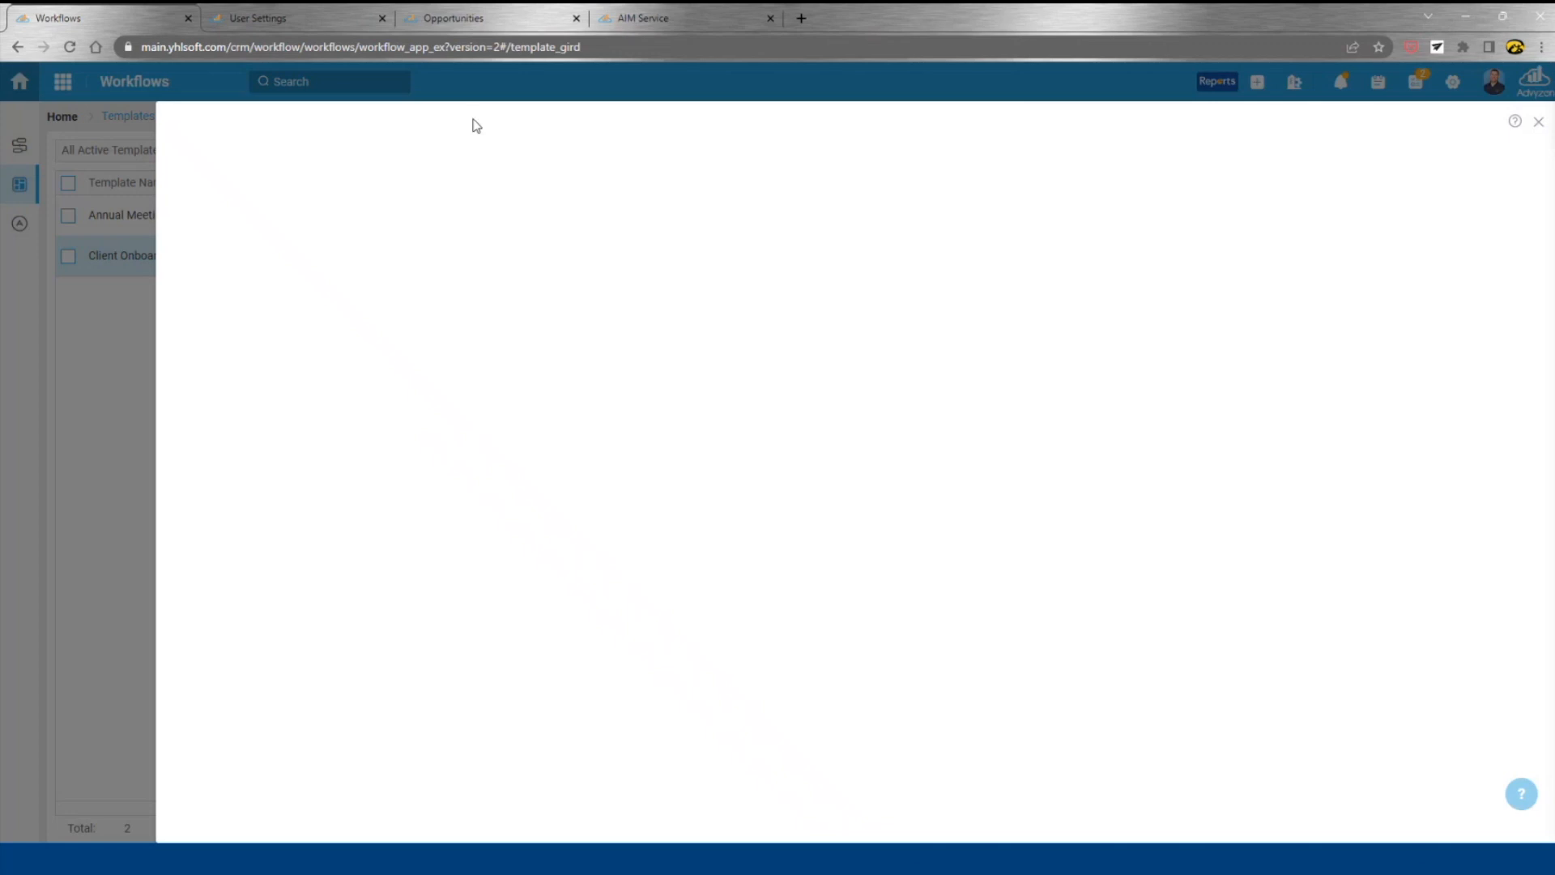
click(122, 254)
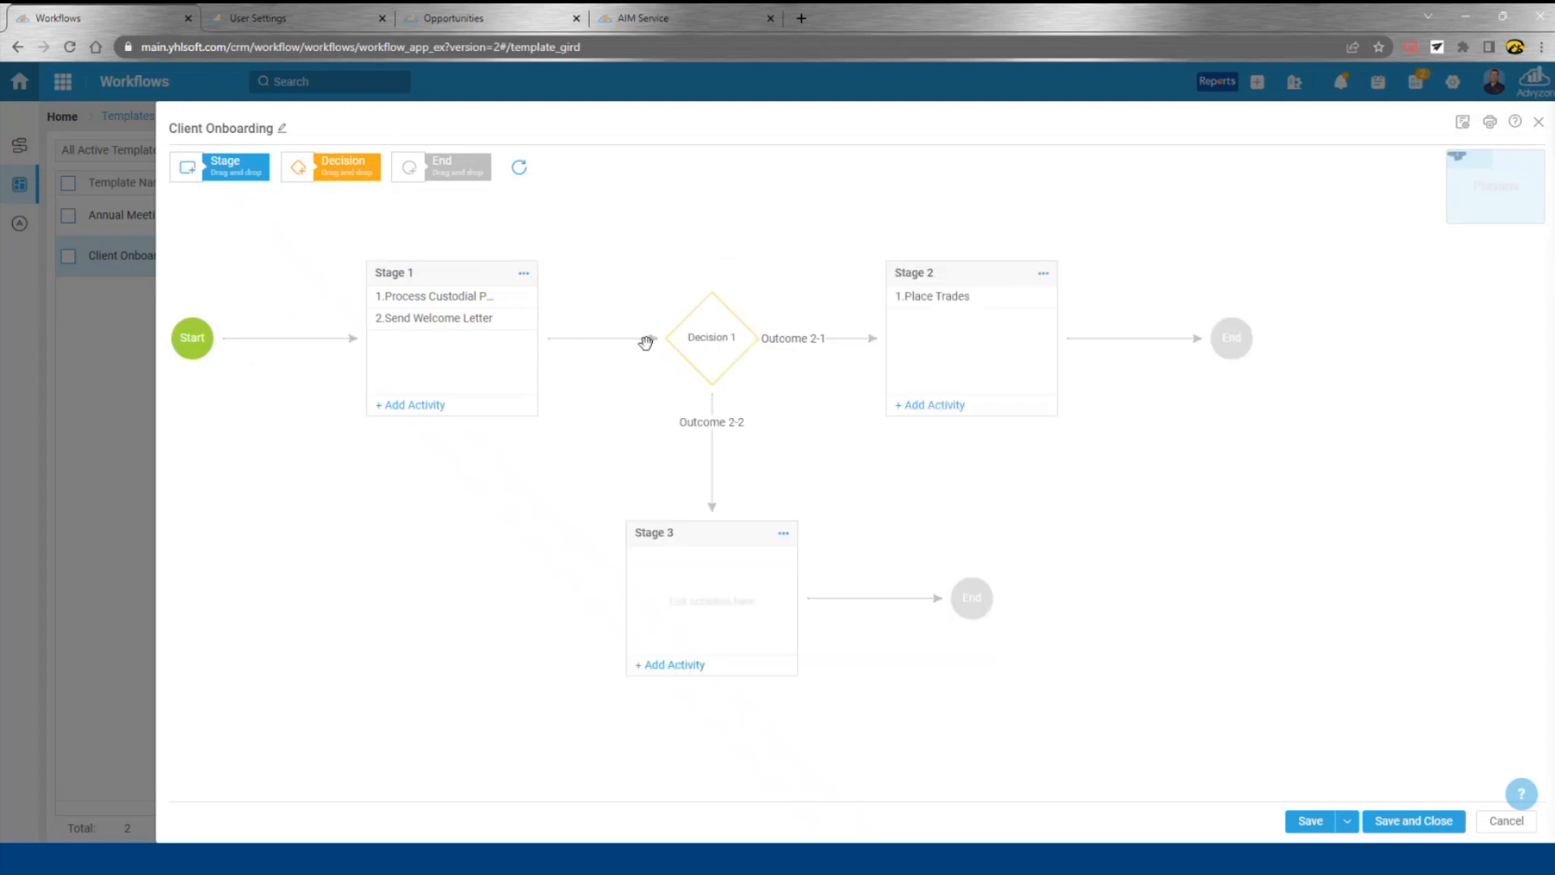
mouse_move(647, 448)
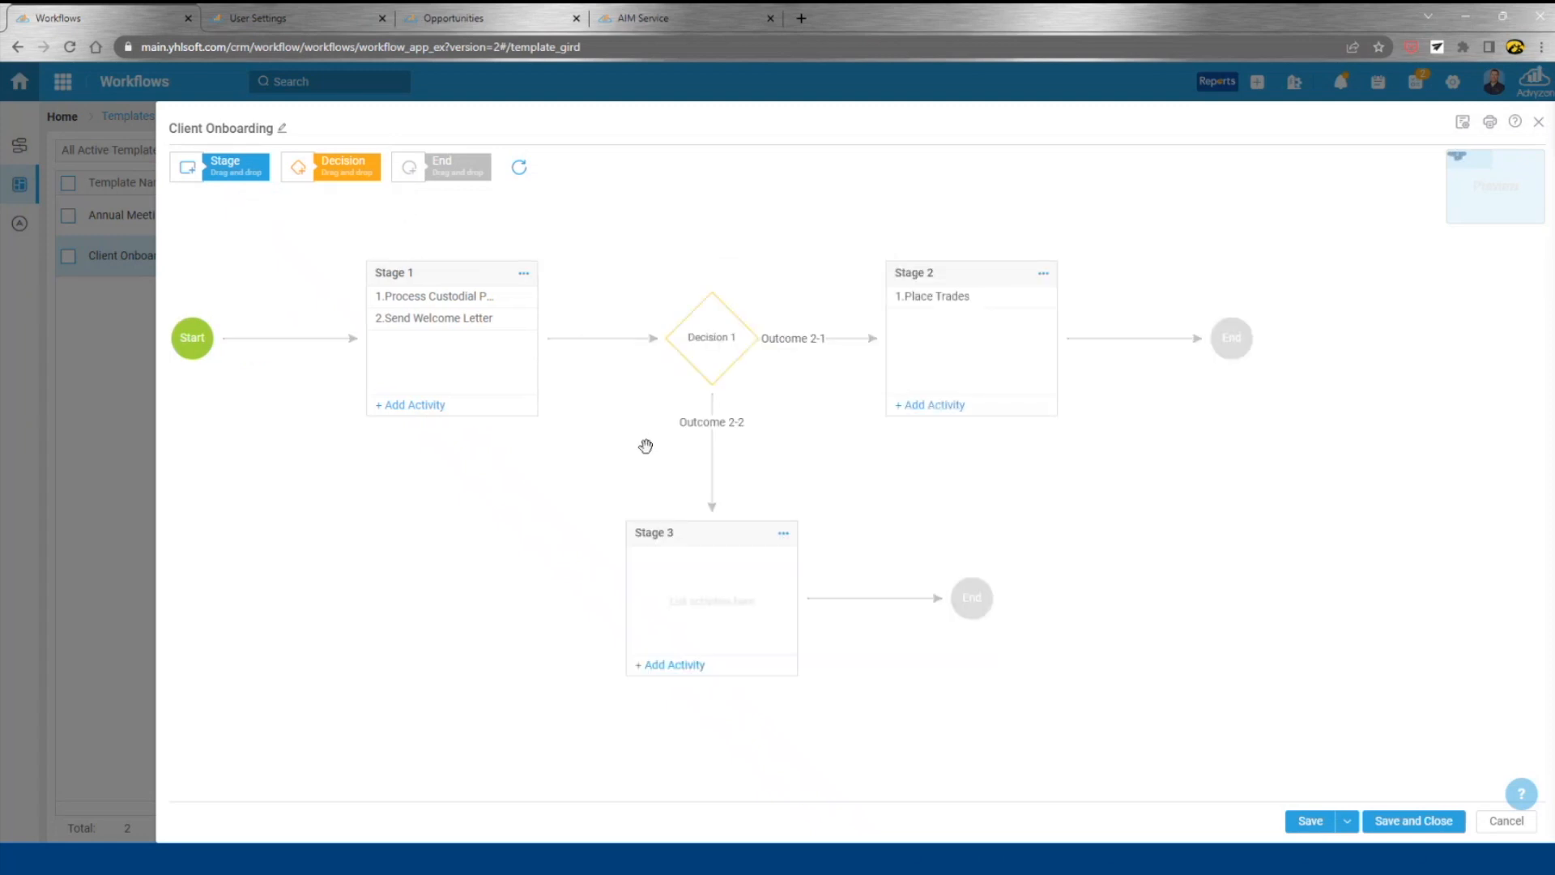
mouse_move(612, 423)
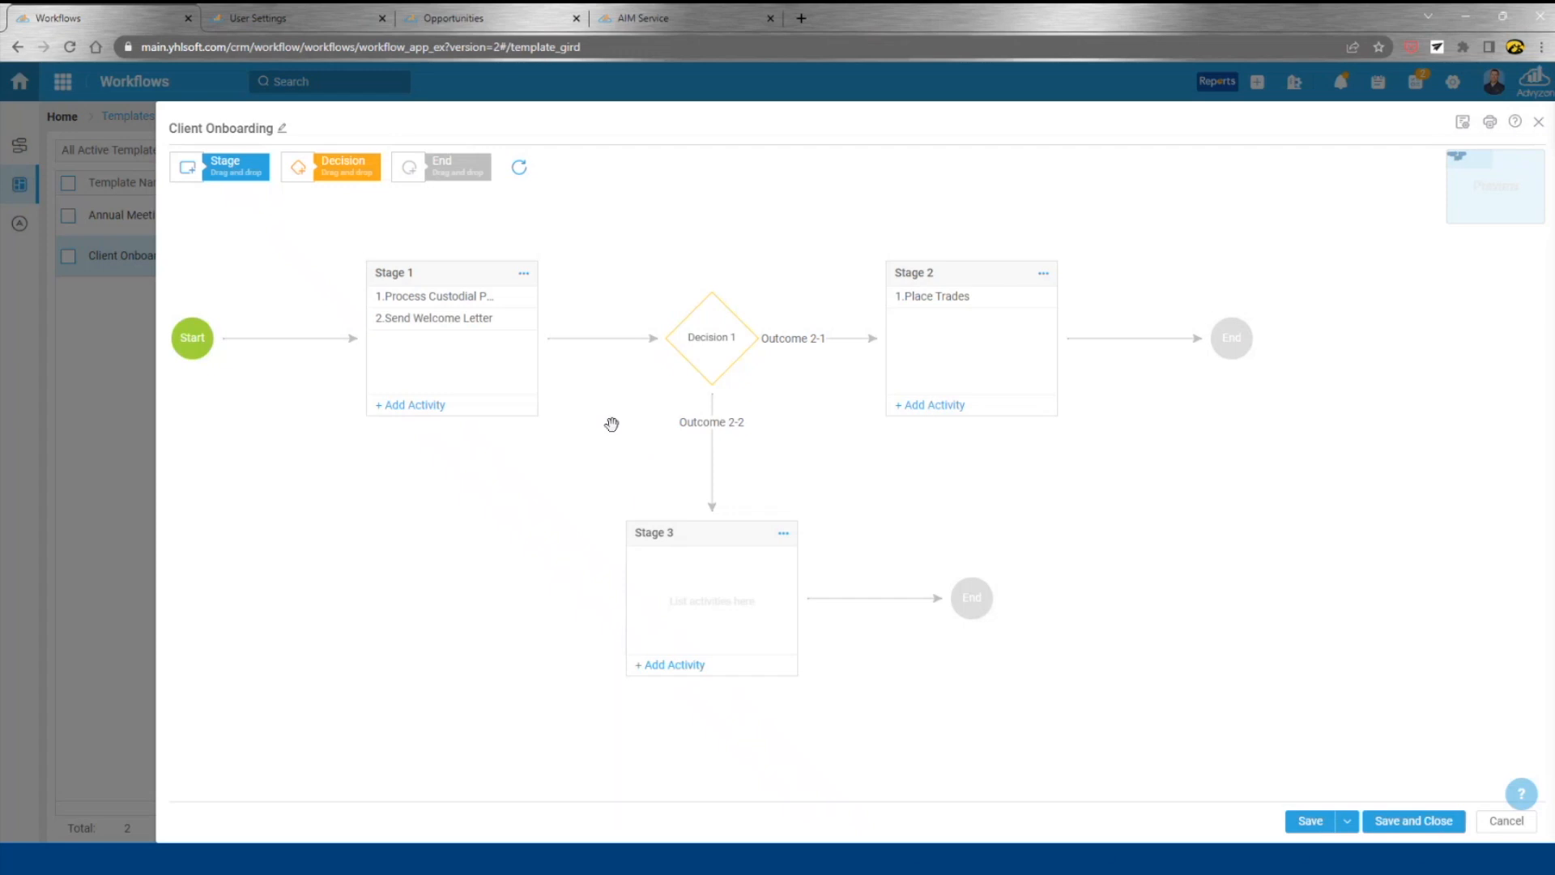
click(711, 598)
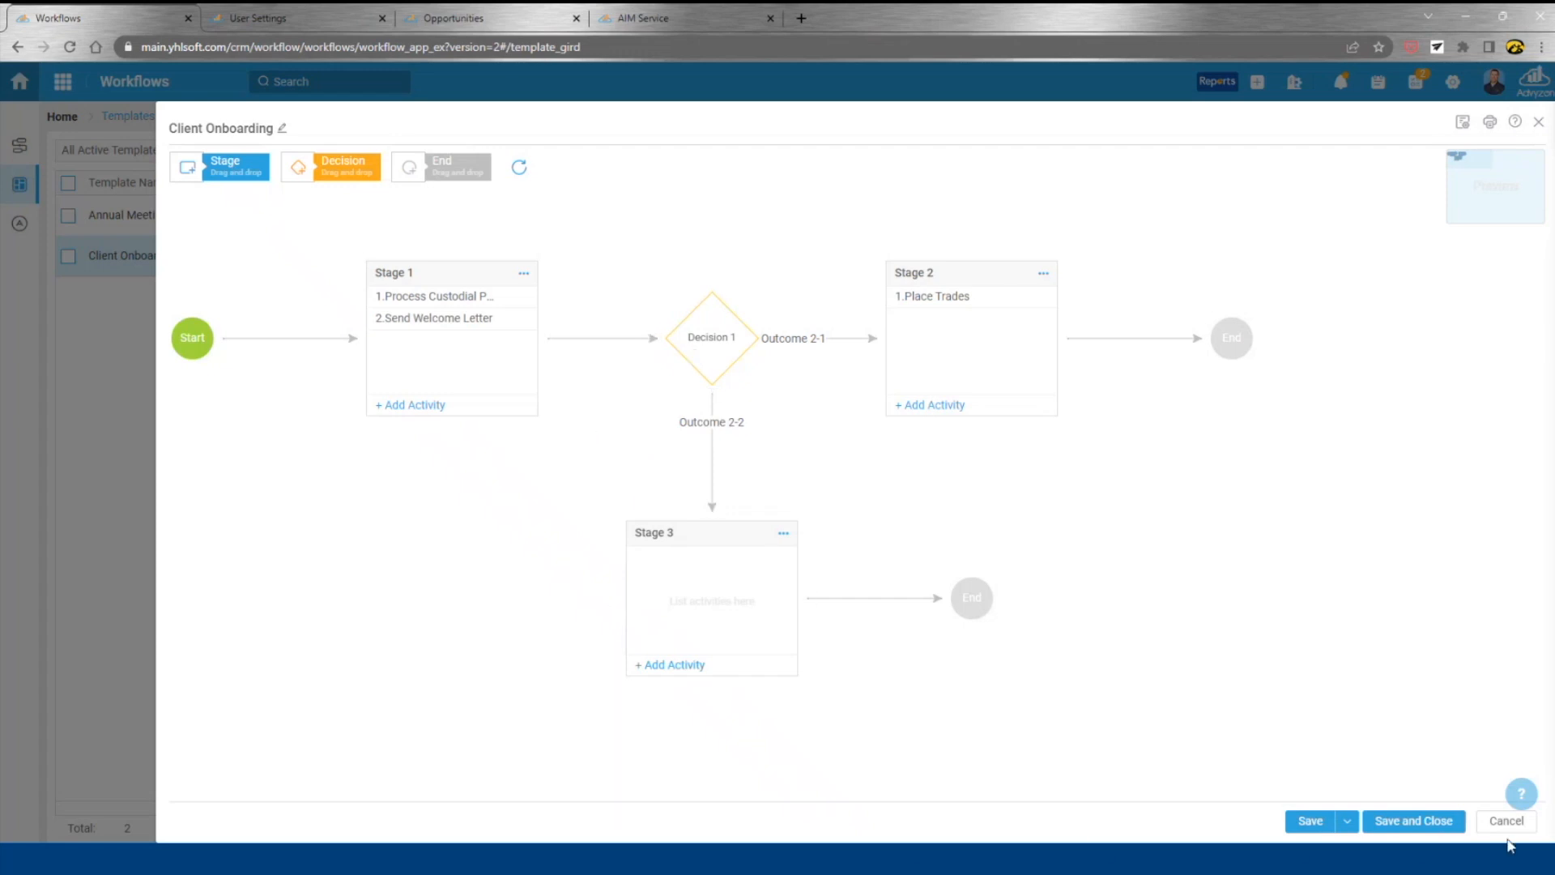
click(1505, 820)
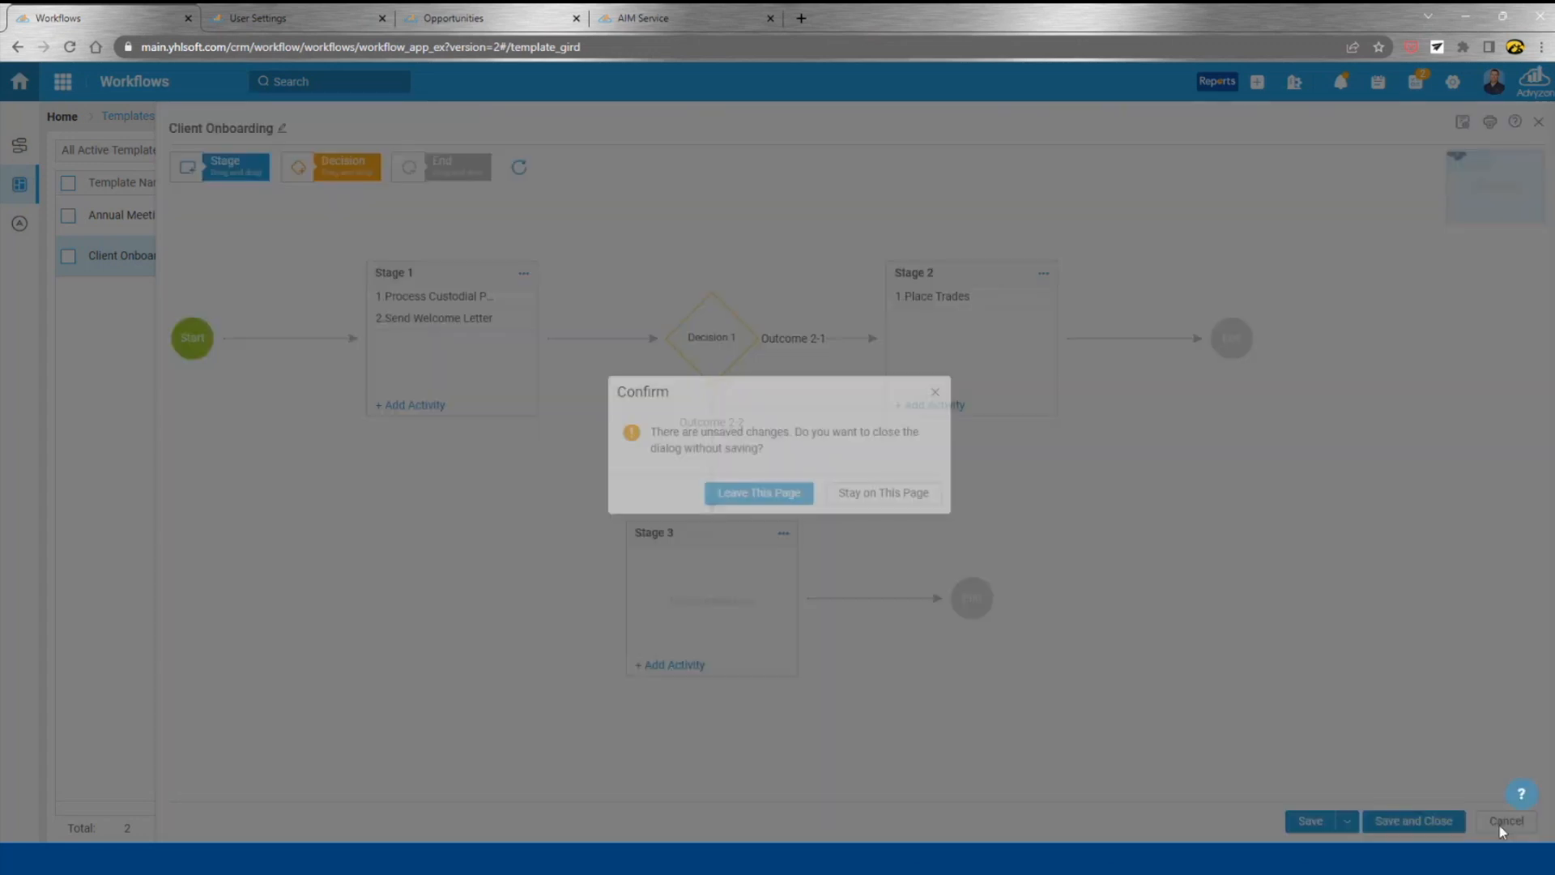
click(757, 493)
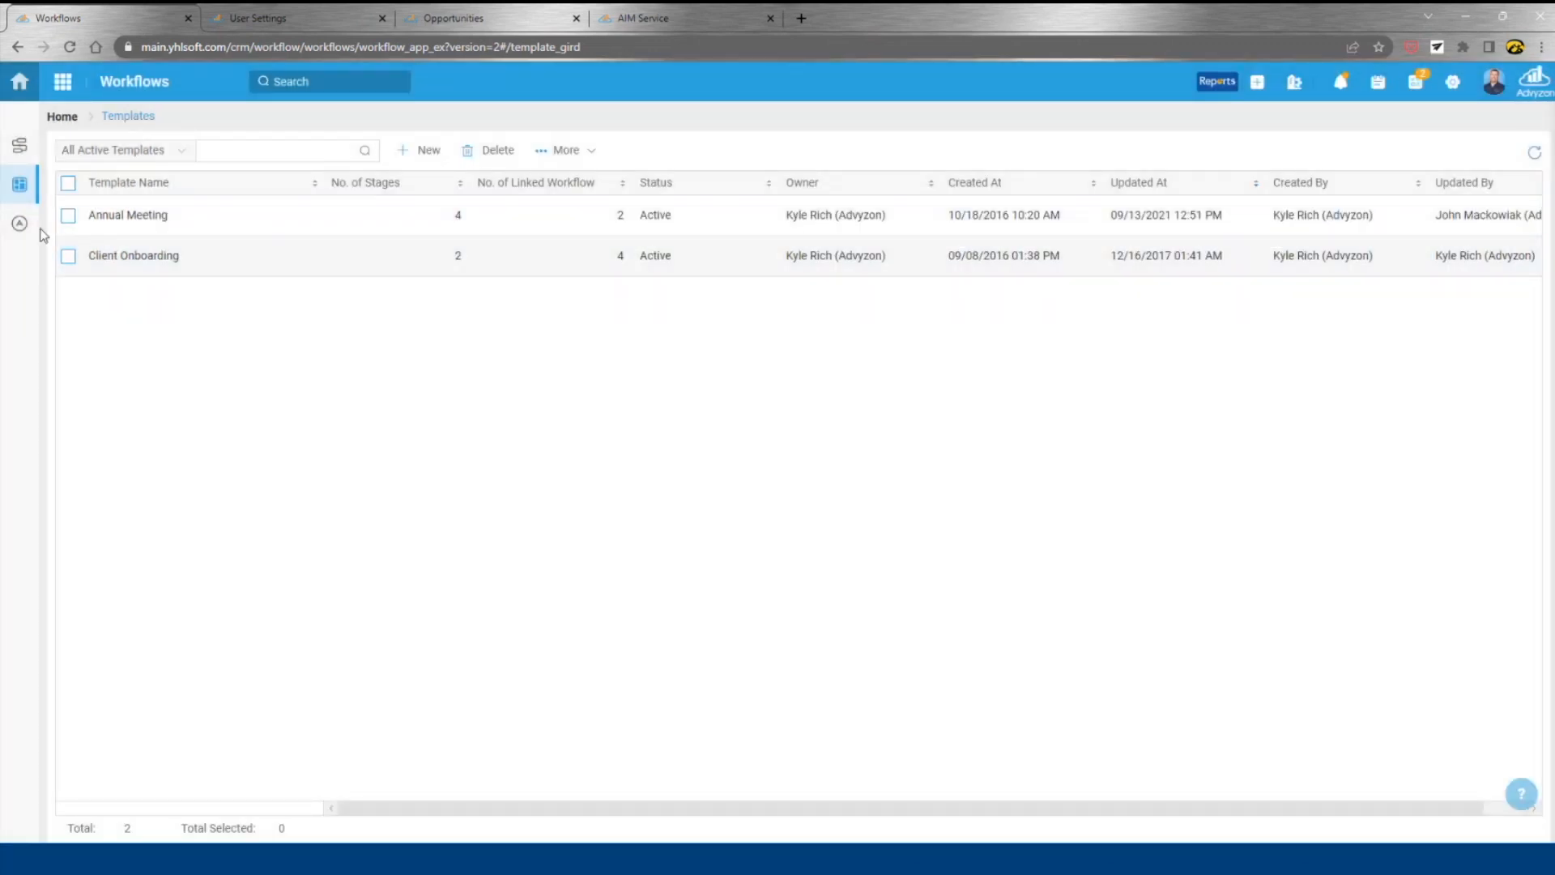
Go to the Automation Center from the workflows sidebar and start a new automation rule
click(19, 221)
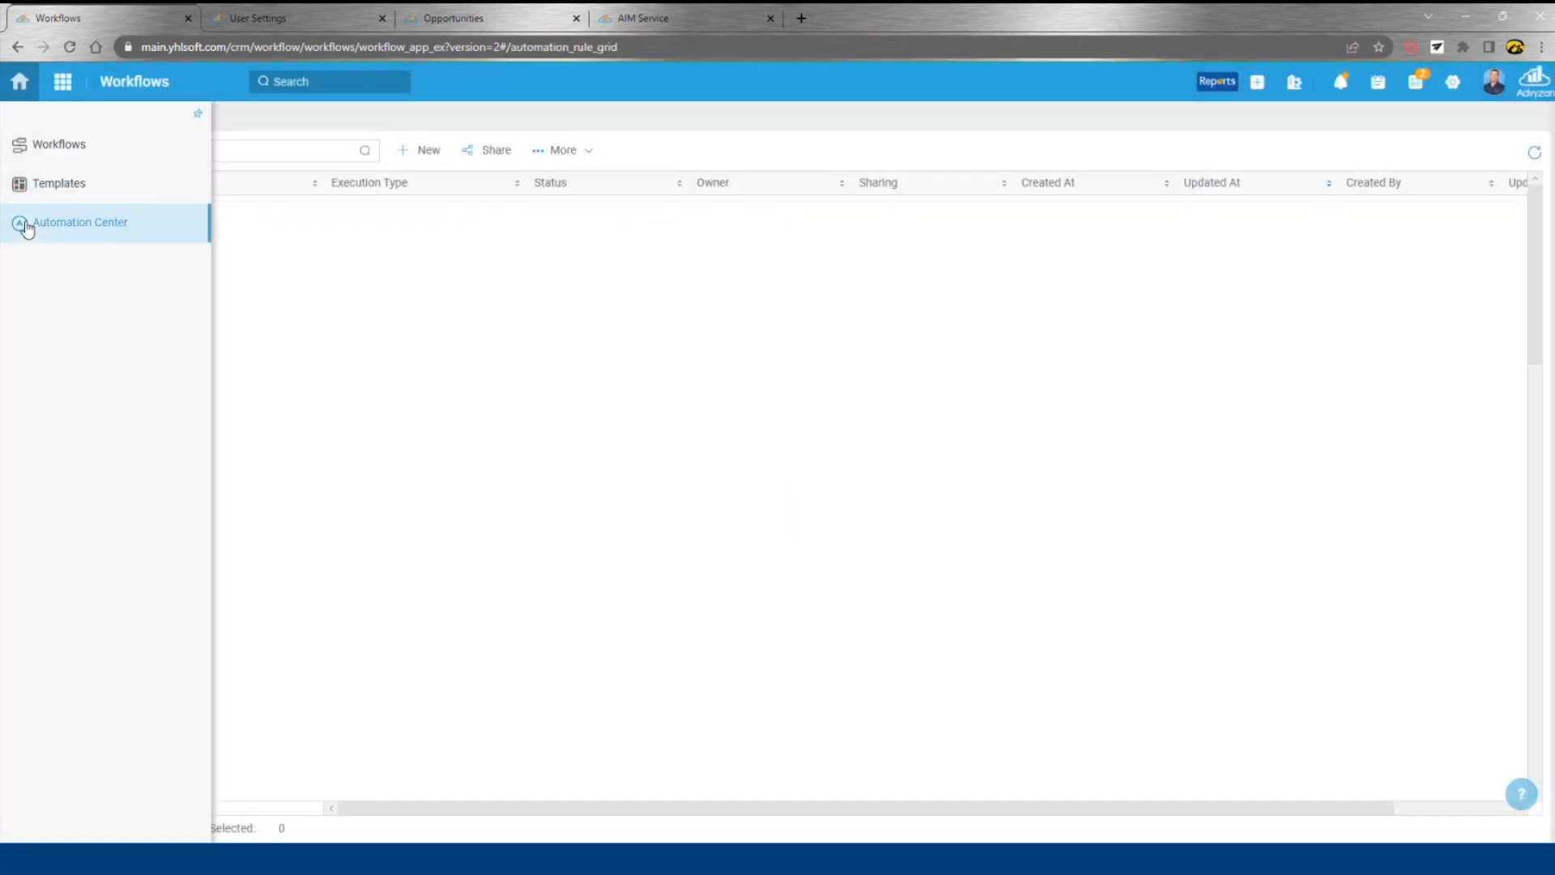
click(81, 222)
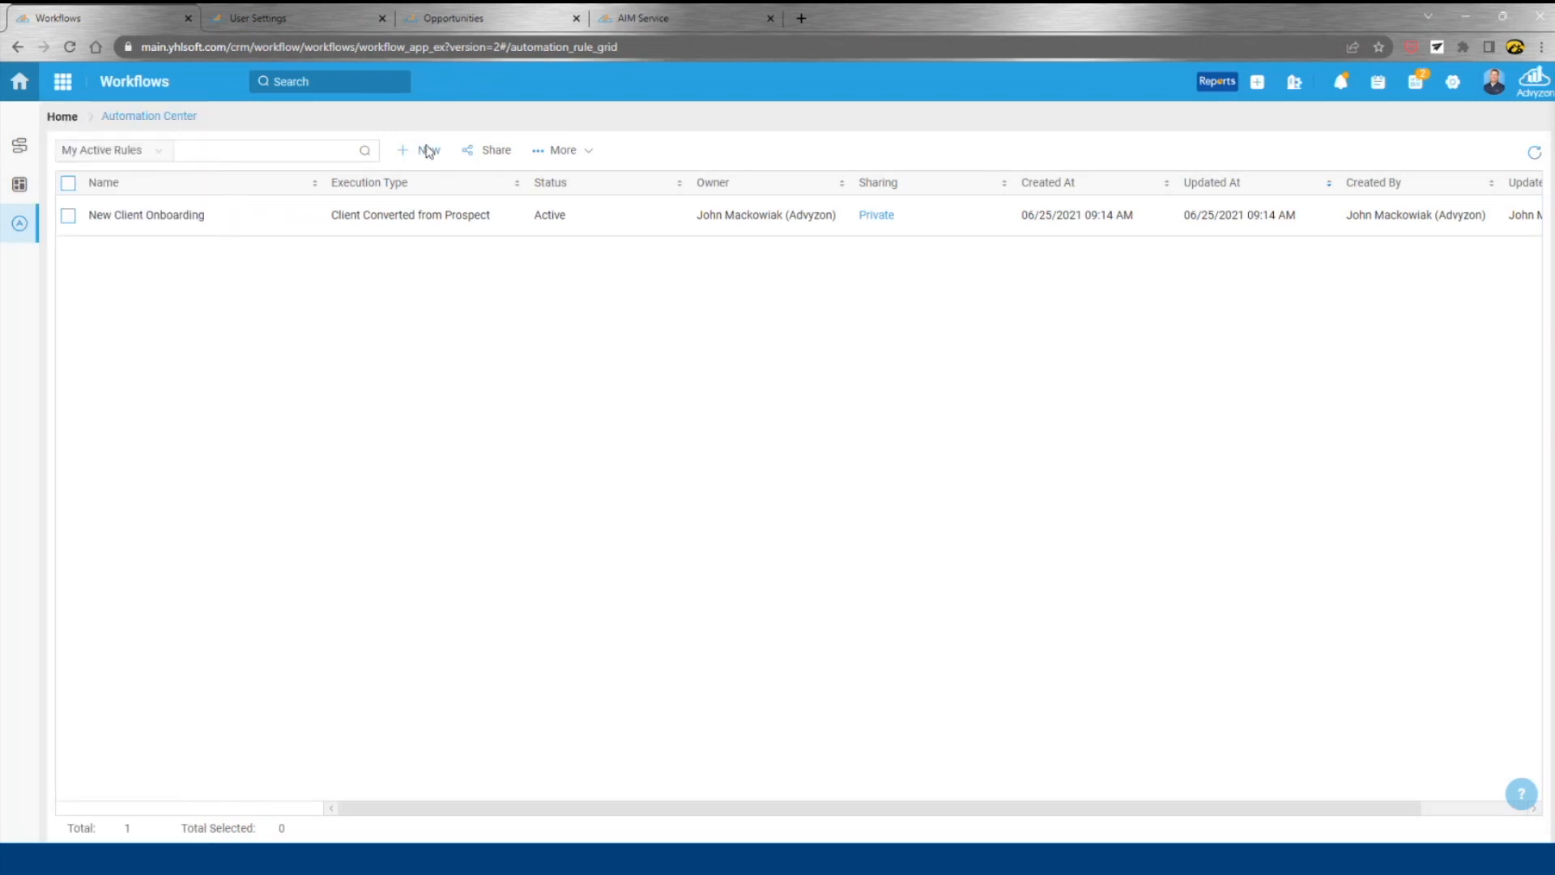
click(421, 149)
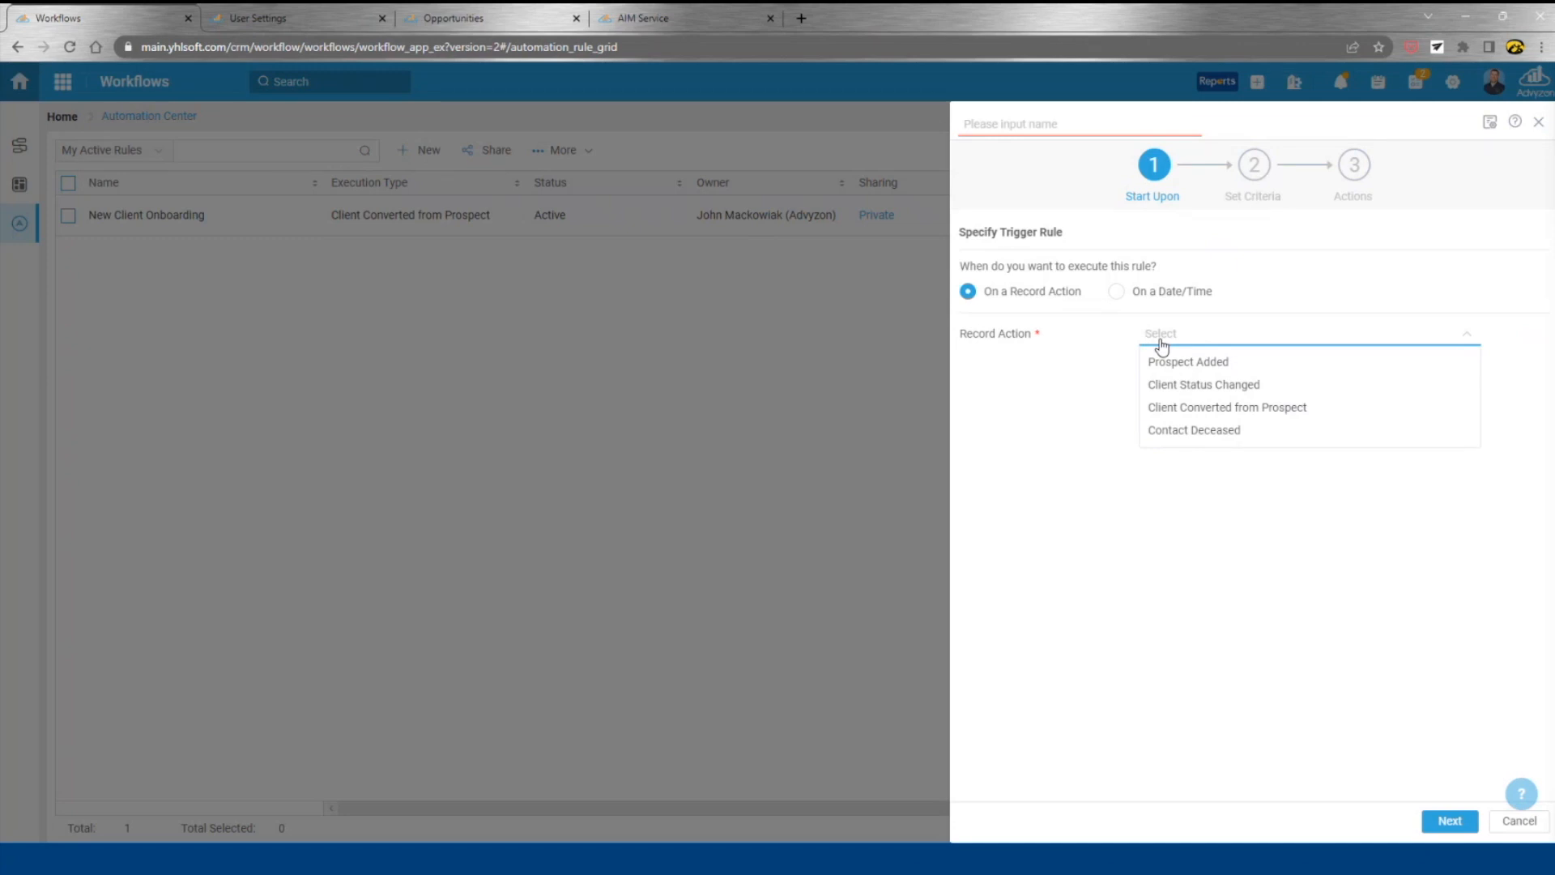
mouse_move(1236, 409)
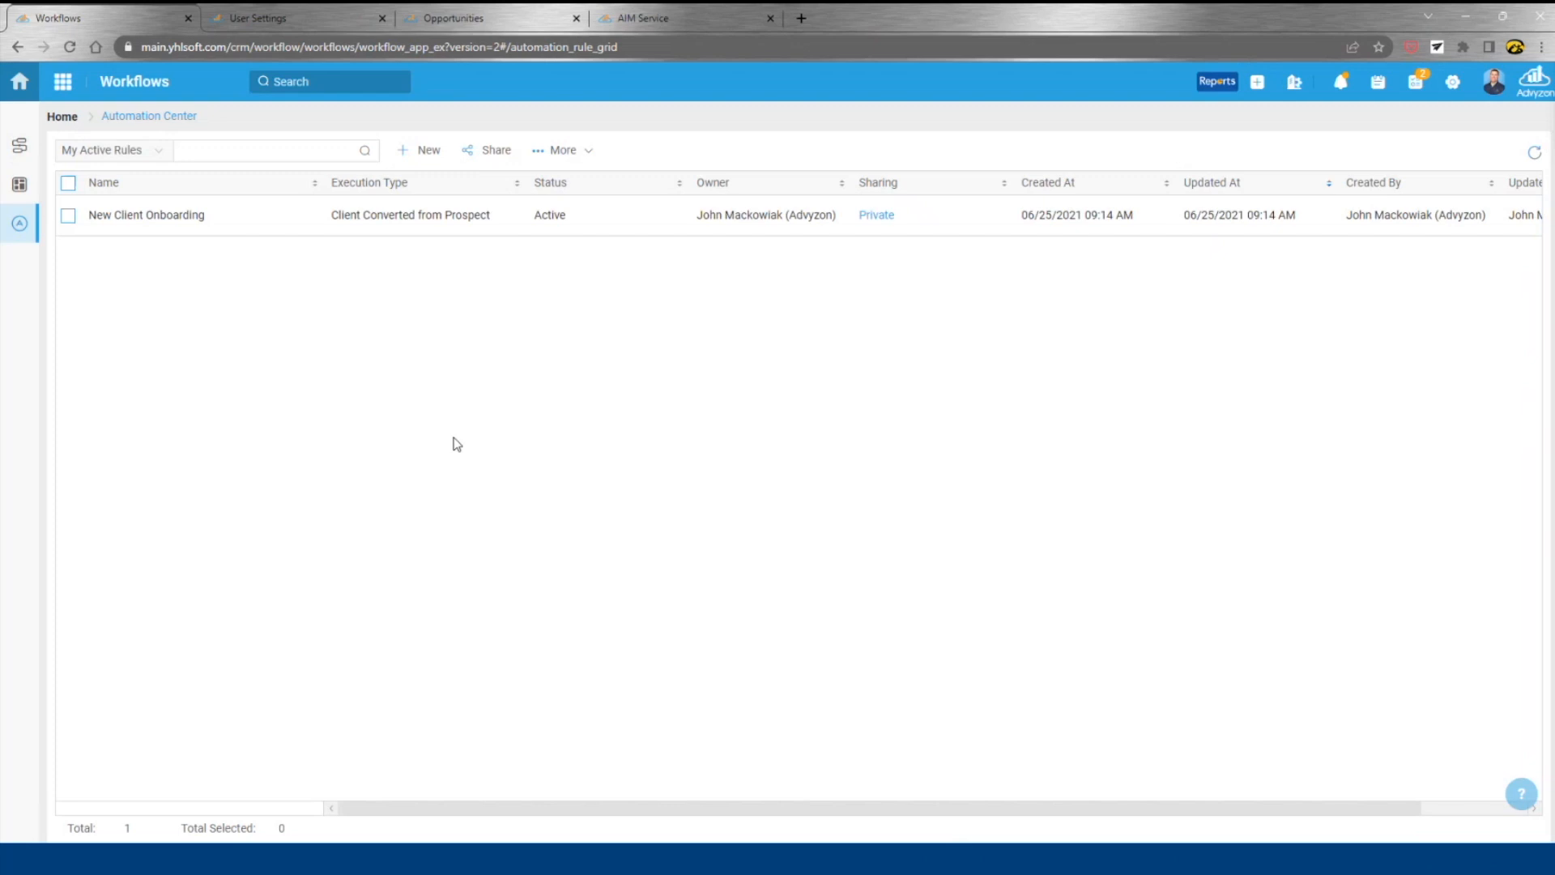
mouse_move(444, 442)
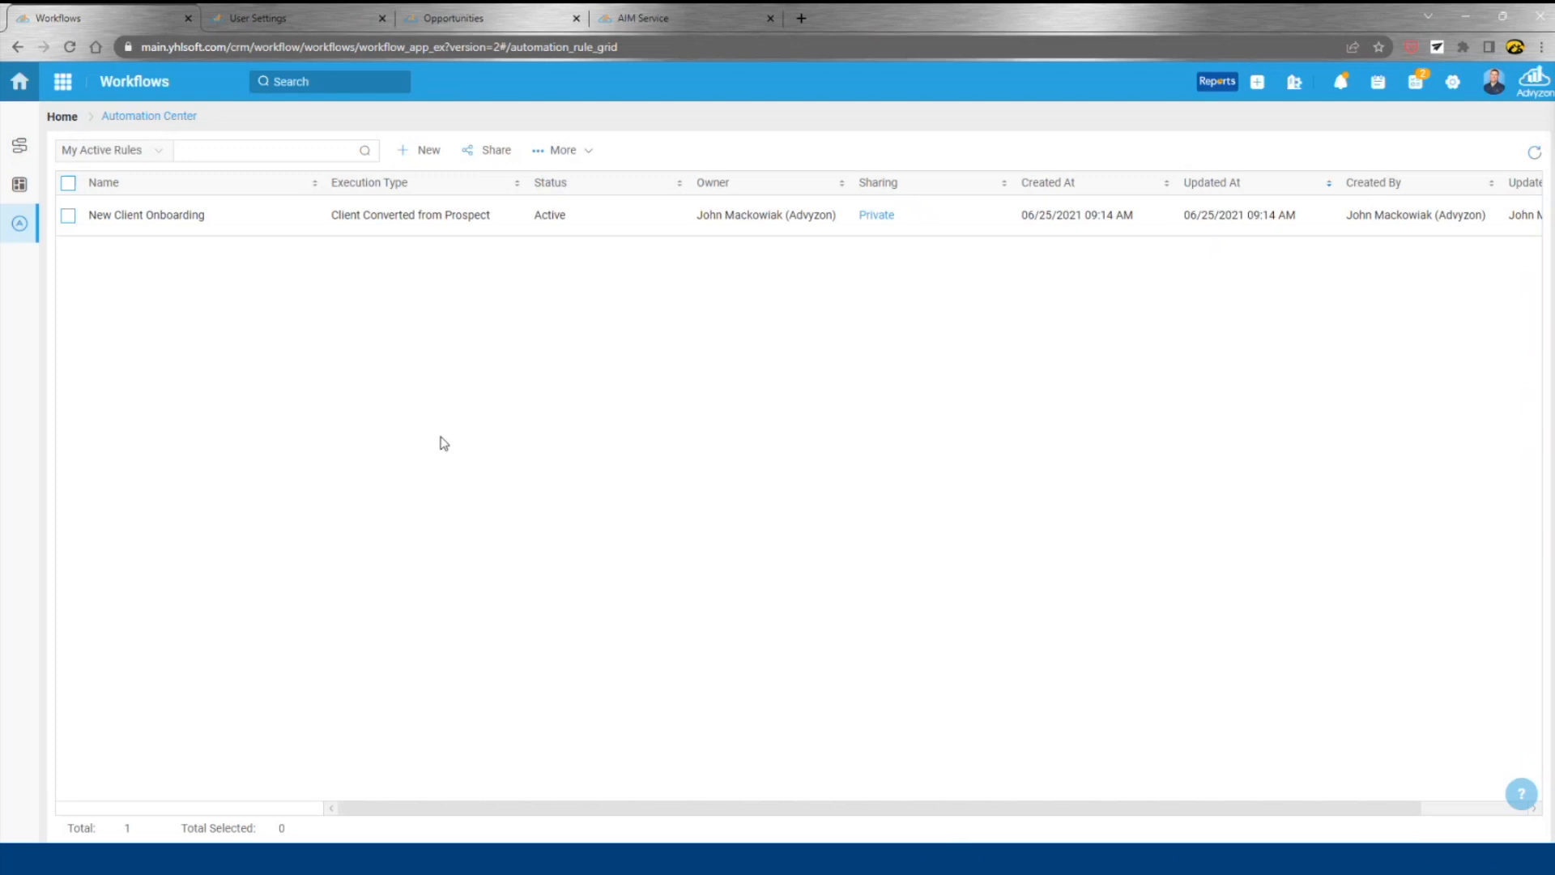